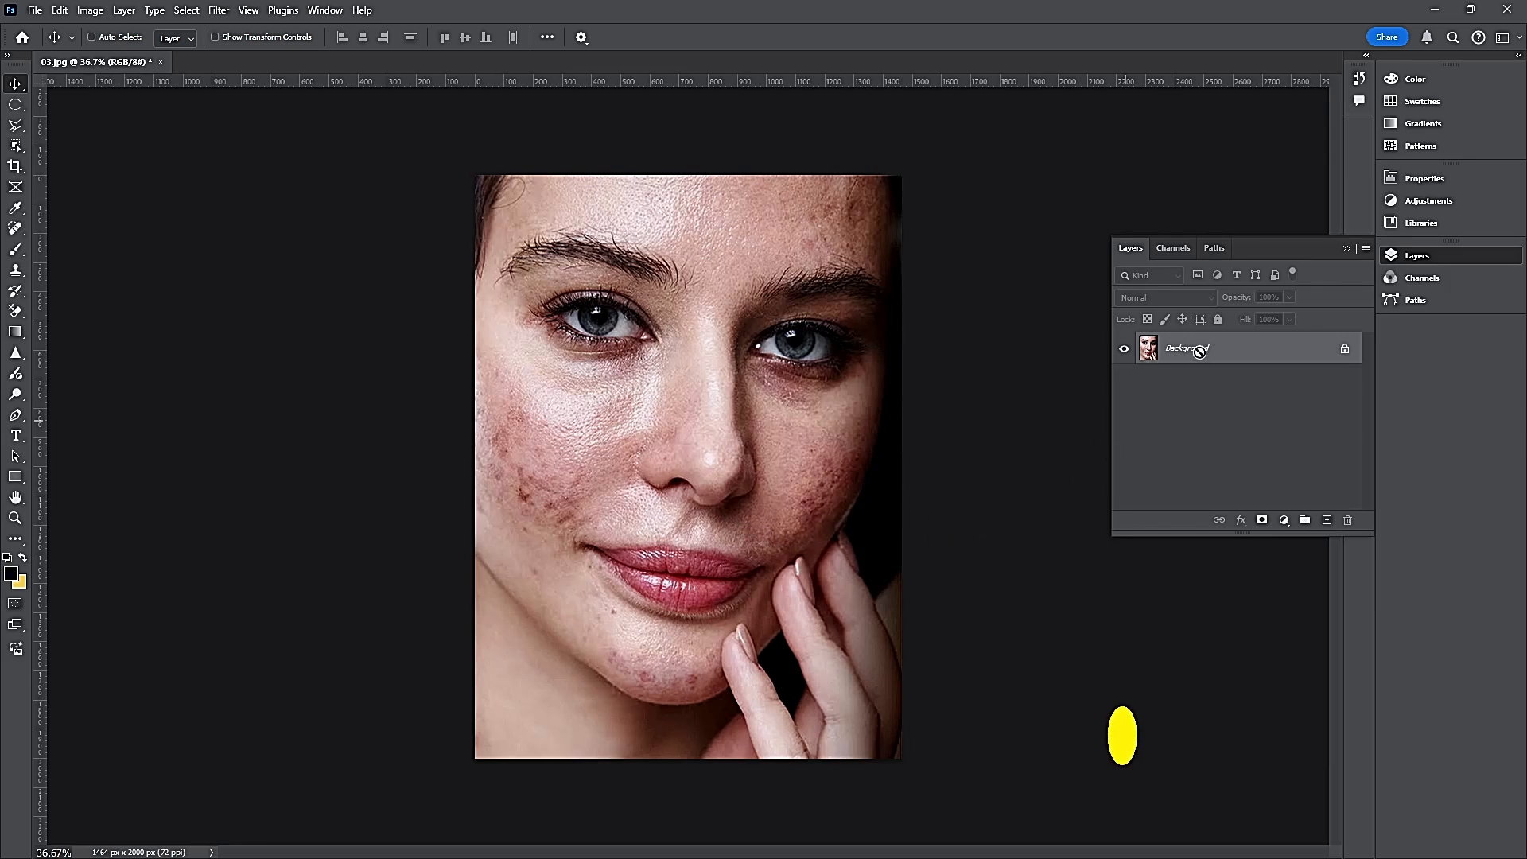
Duplicate the portrait layer with Ctrl+J and hide the top copy, Layer 1 copy
key(ctrl+j)
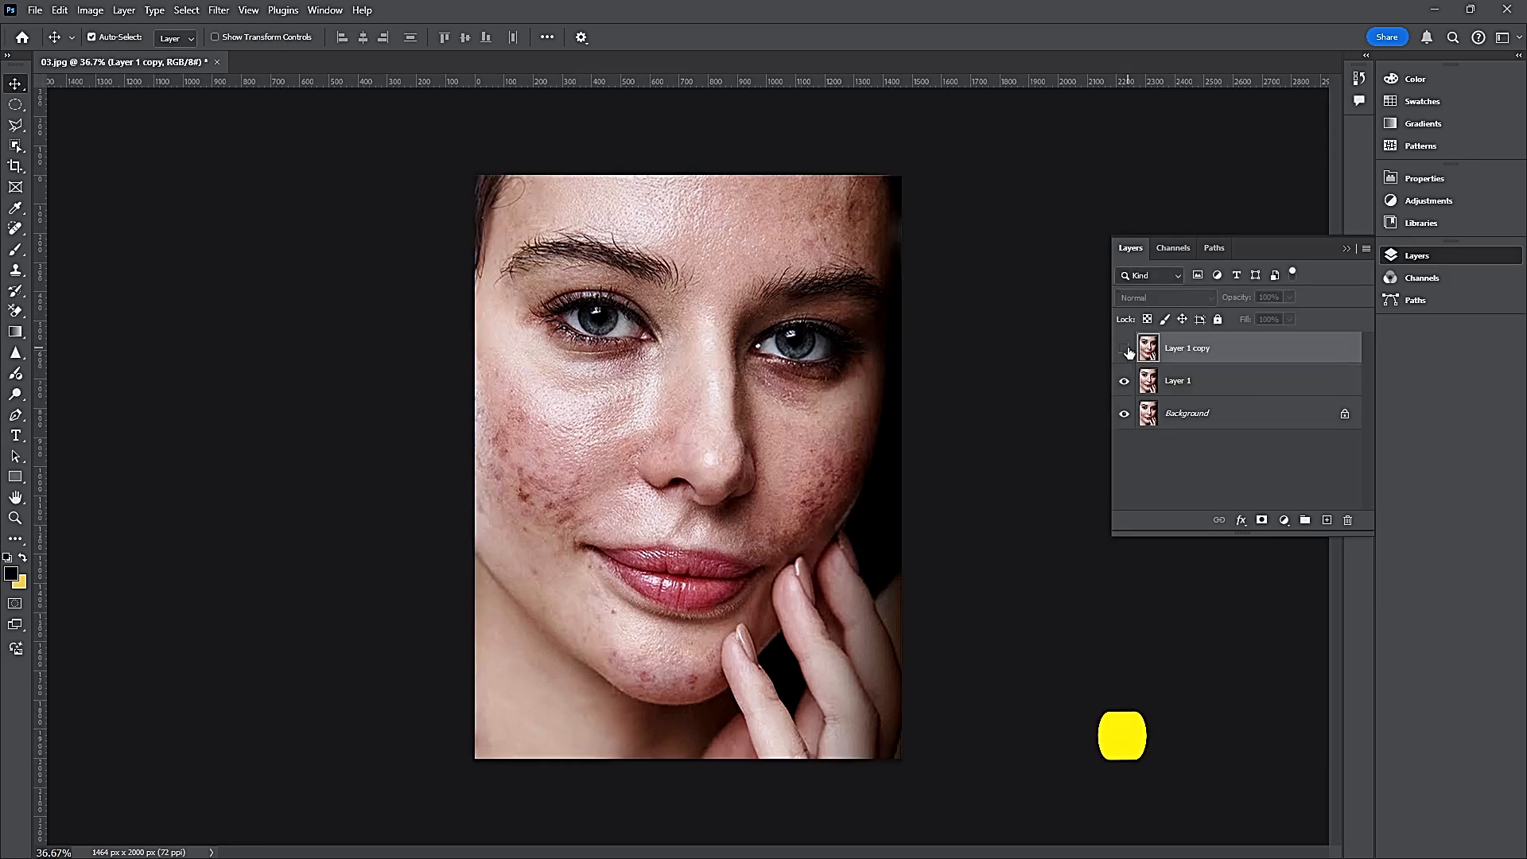
right_click(1178, 380)
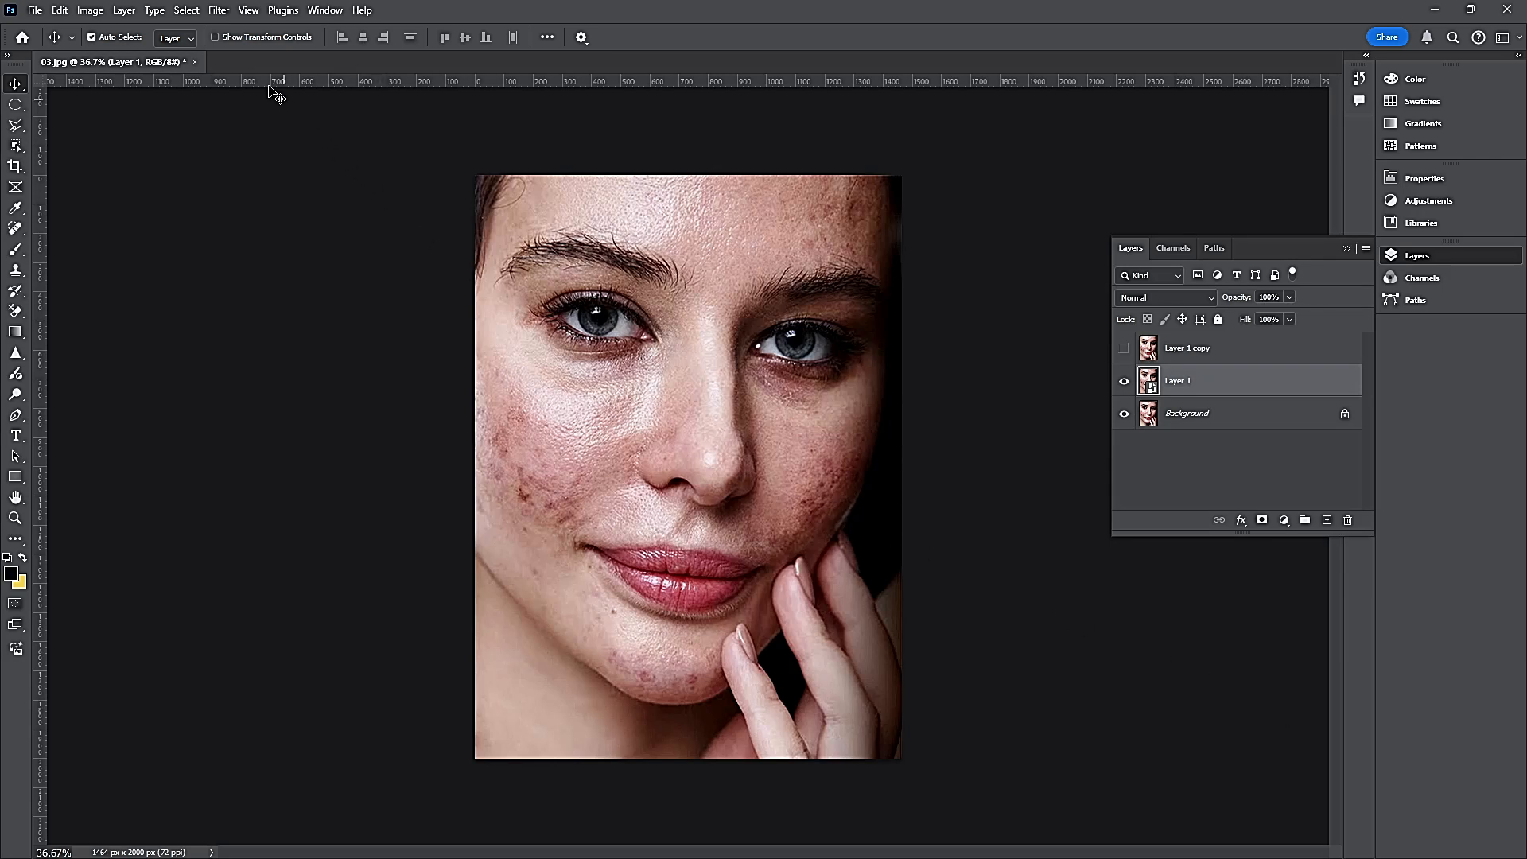
Blur Layer 1 heavily with a large-radius Median noise smart filter
click(219, 11)
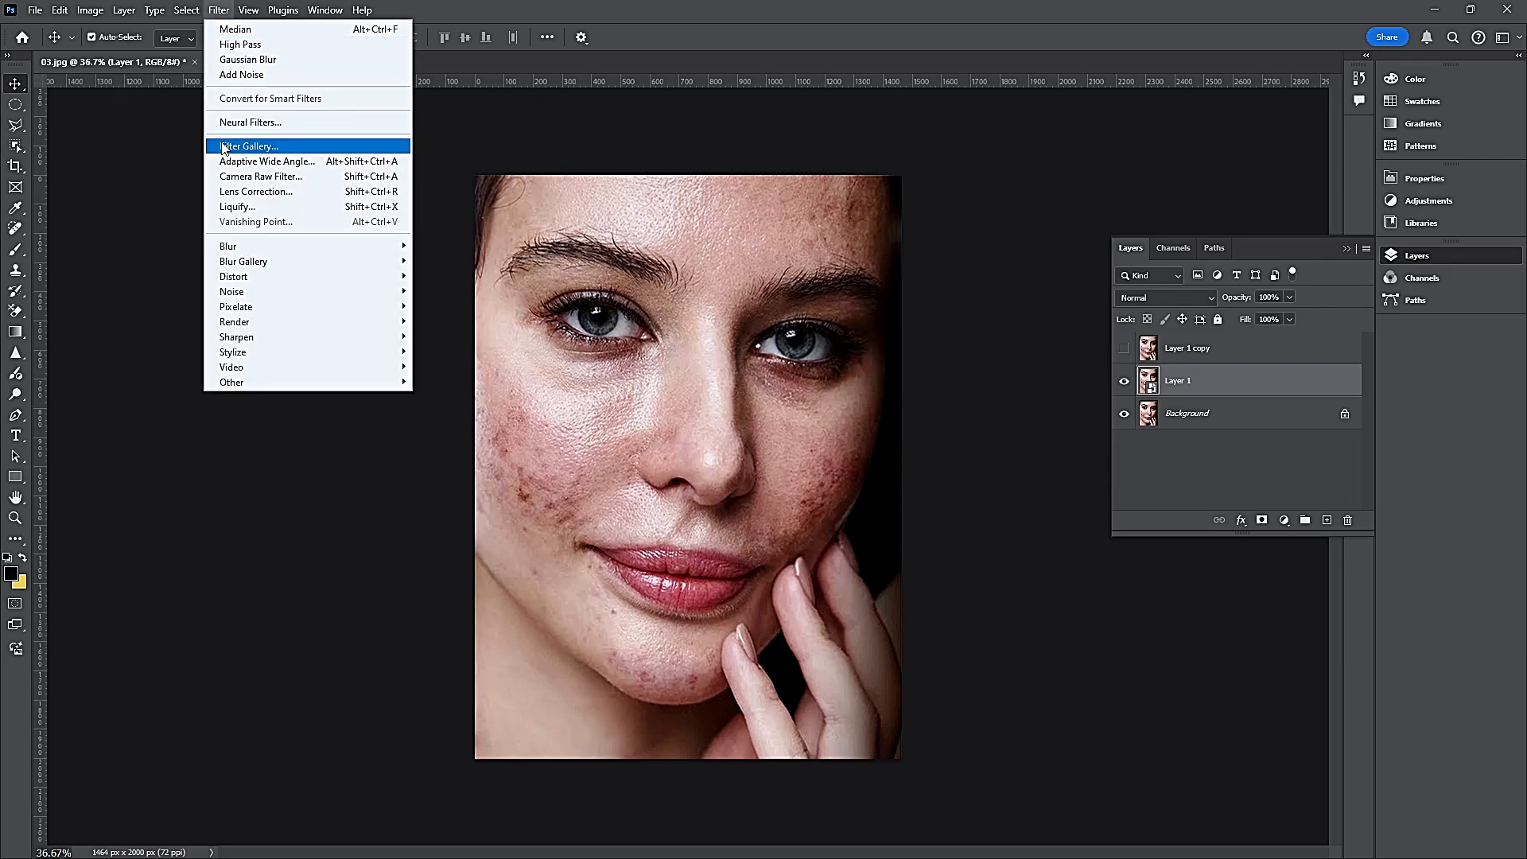
mouse_move(231, 291)
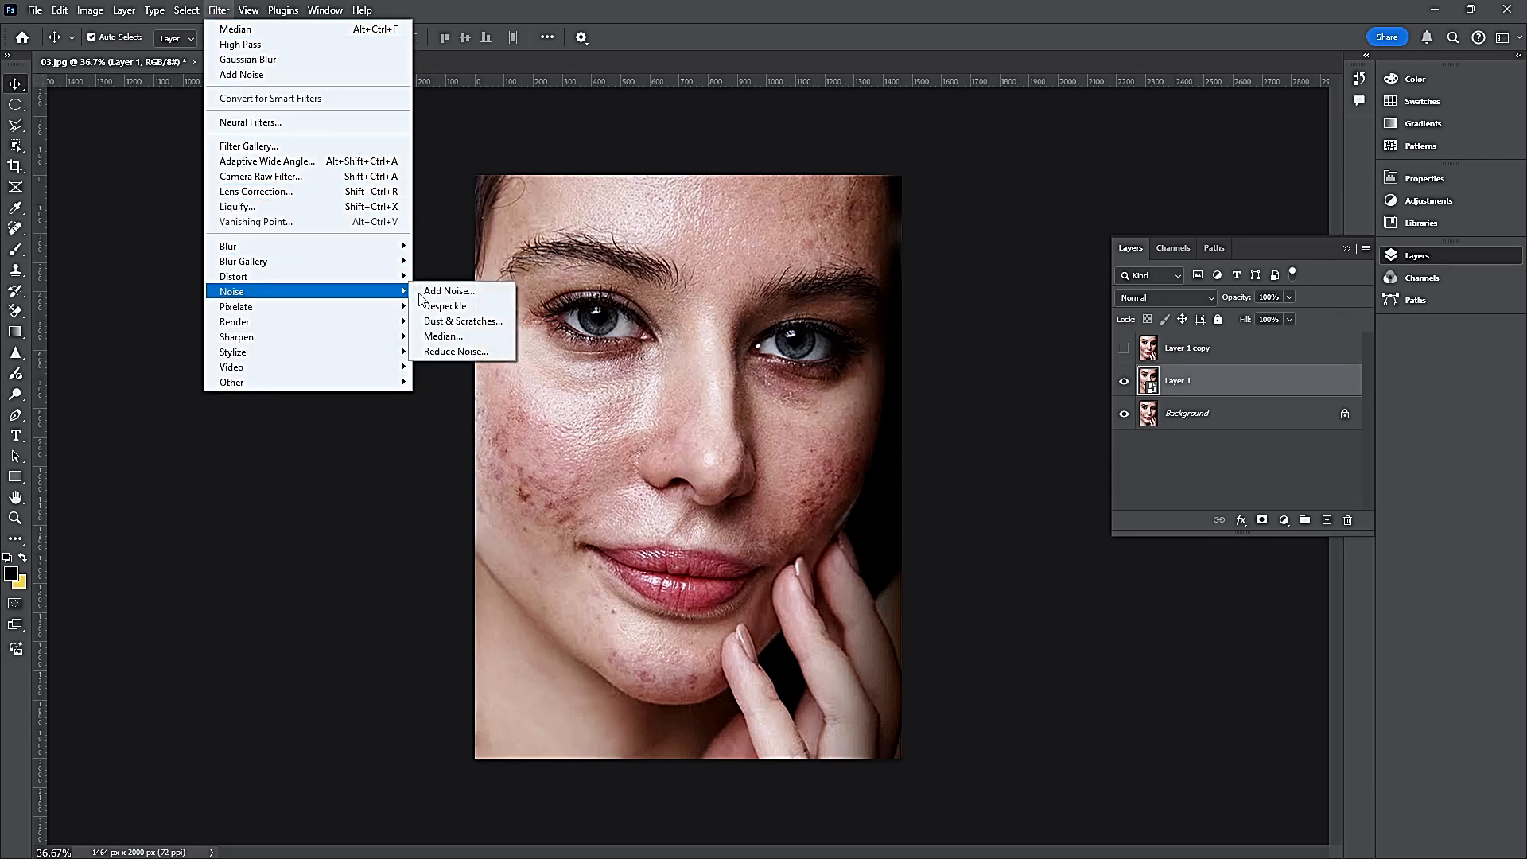
click(443, 336)
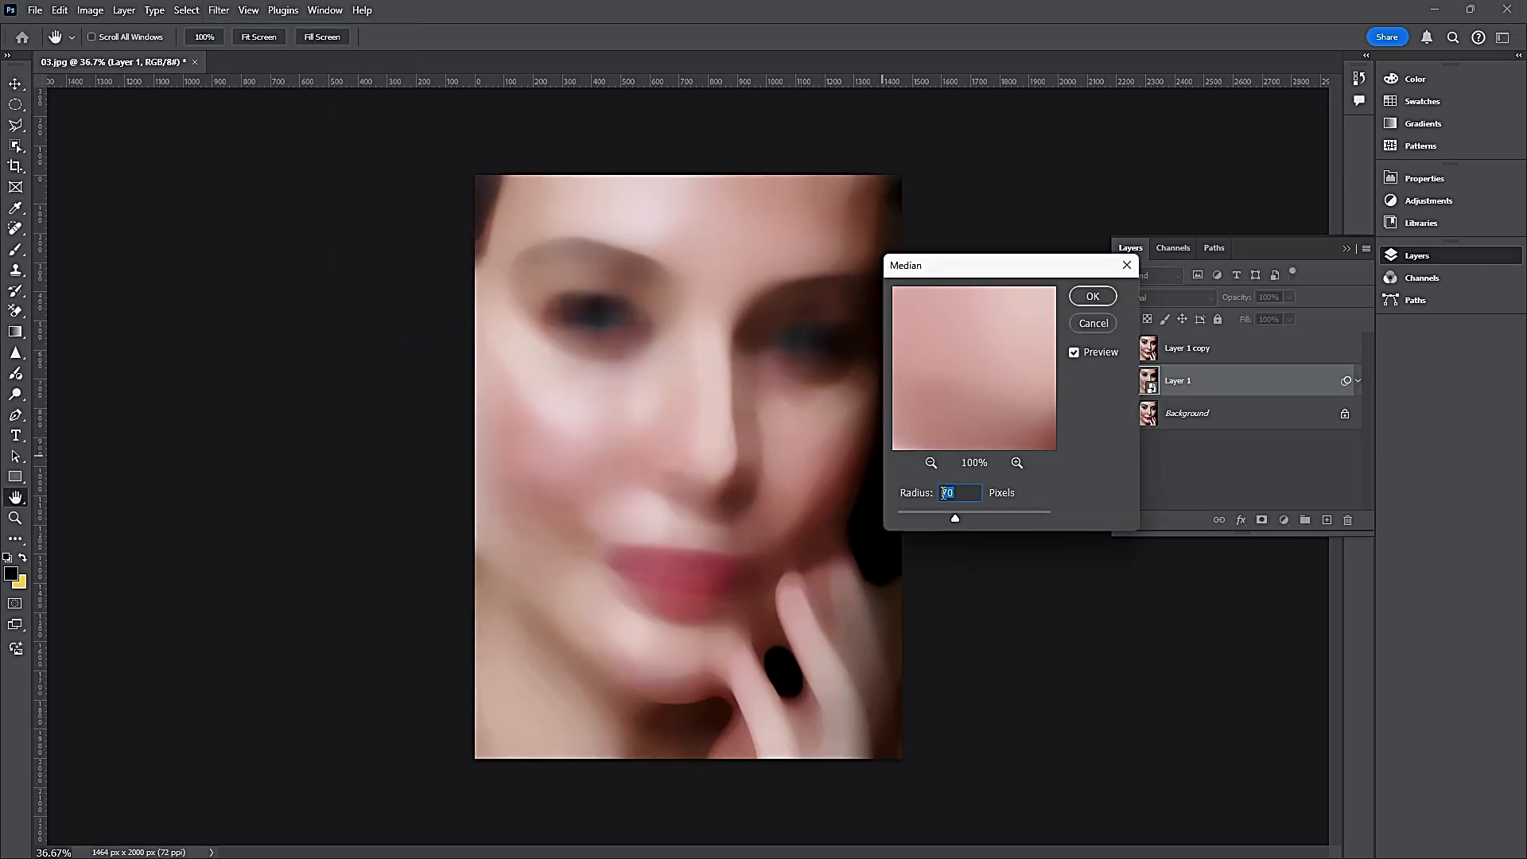
click(931, 463)
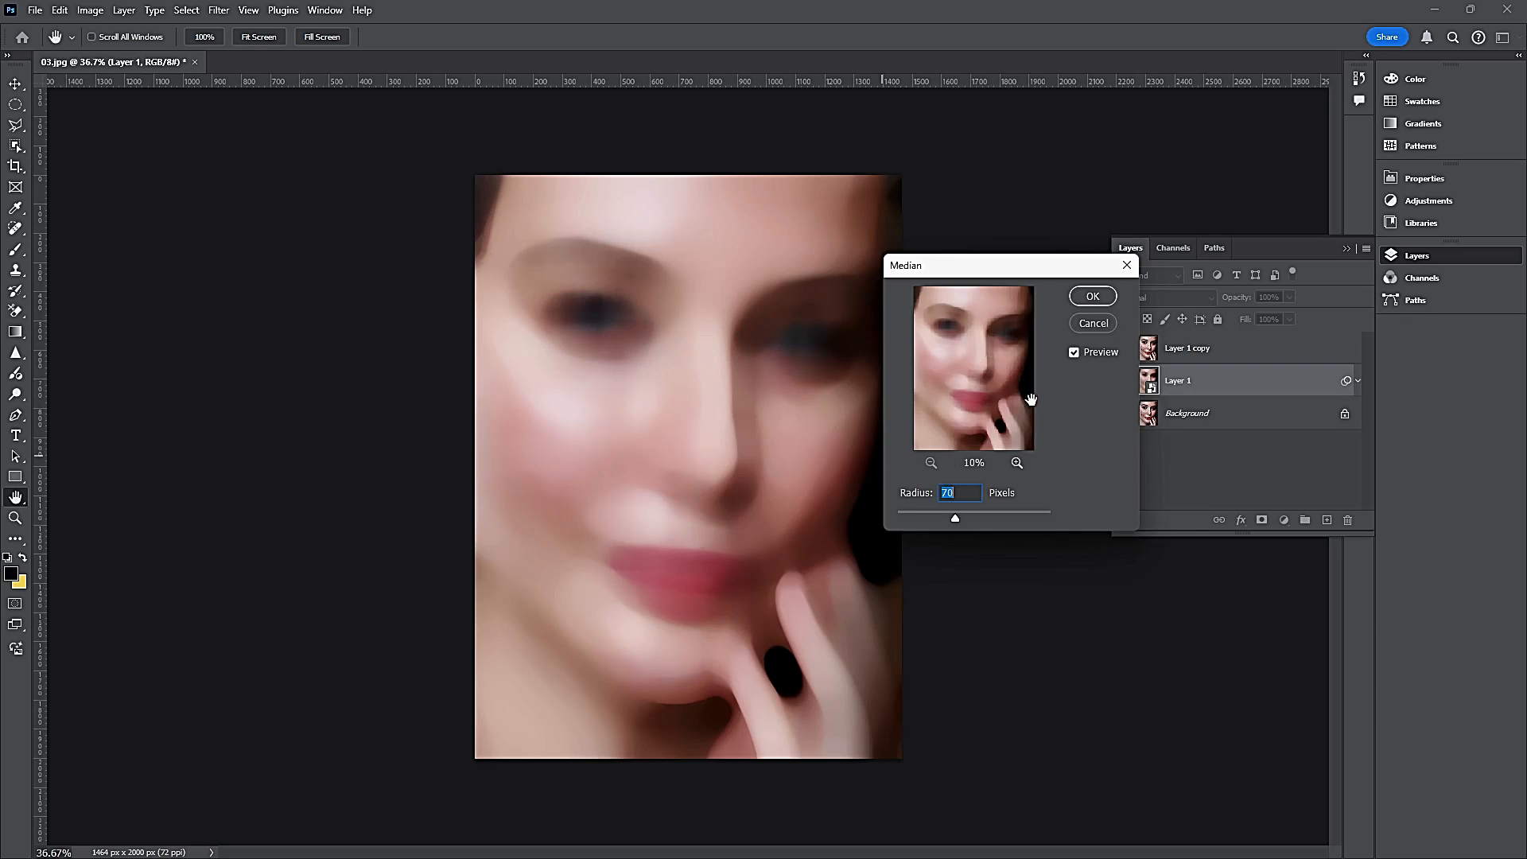
click(1093, 296)
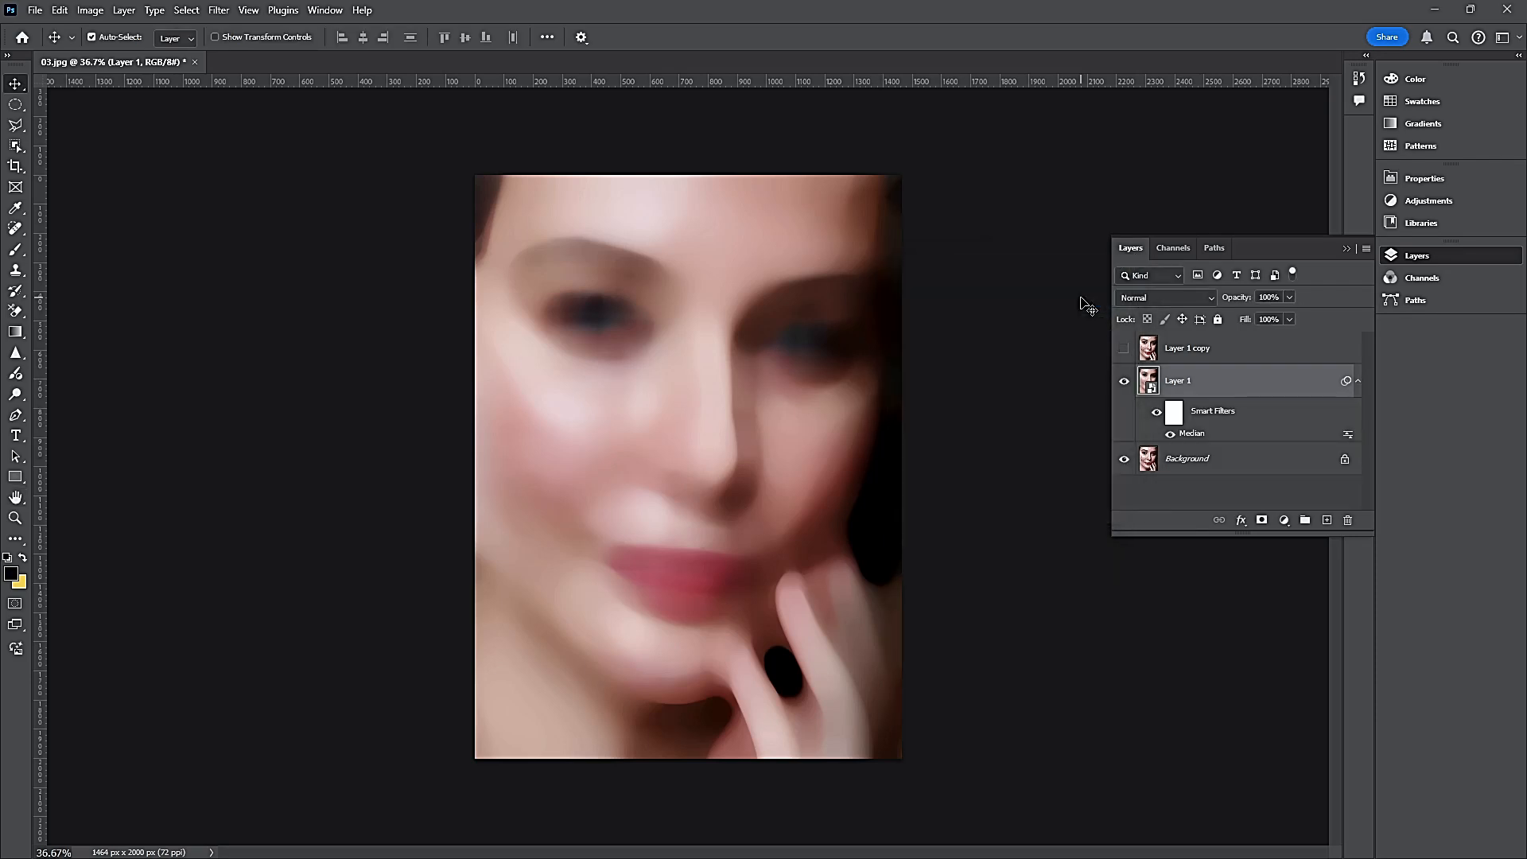
Add a Solid Color fill layer at 50% brightness with zero saturation
click(1283, 520)
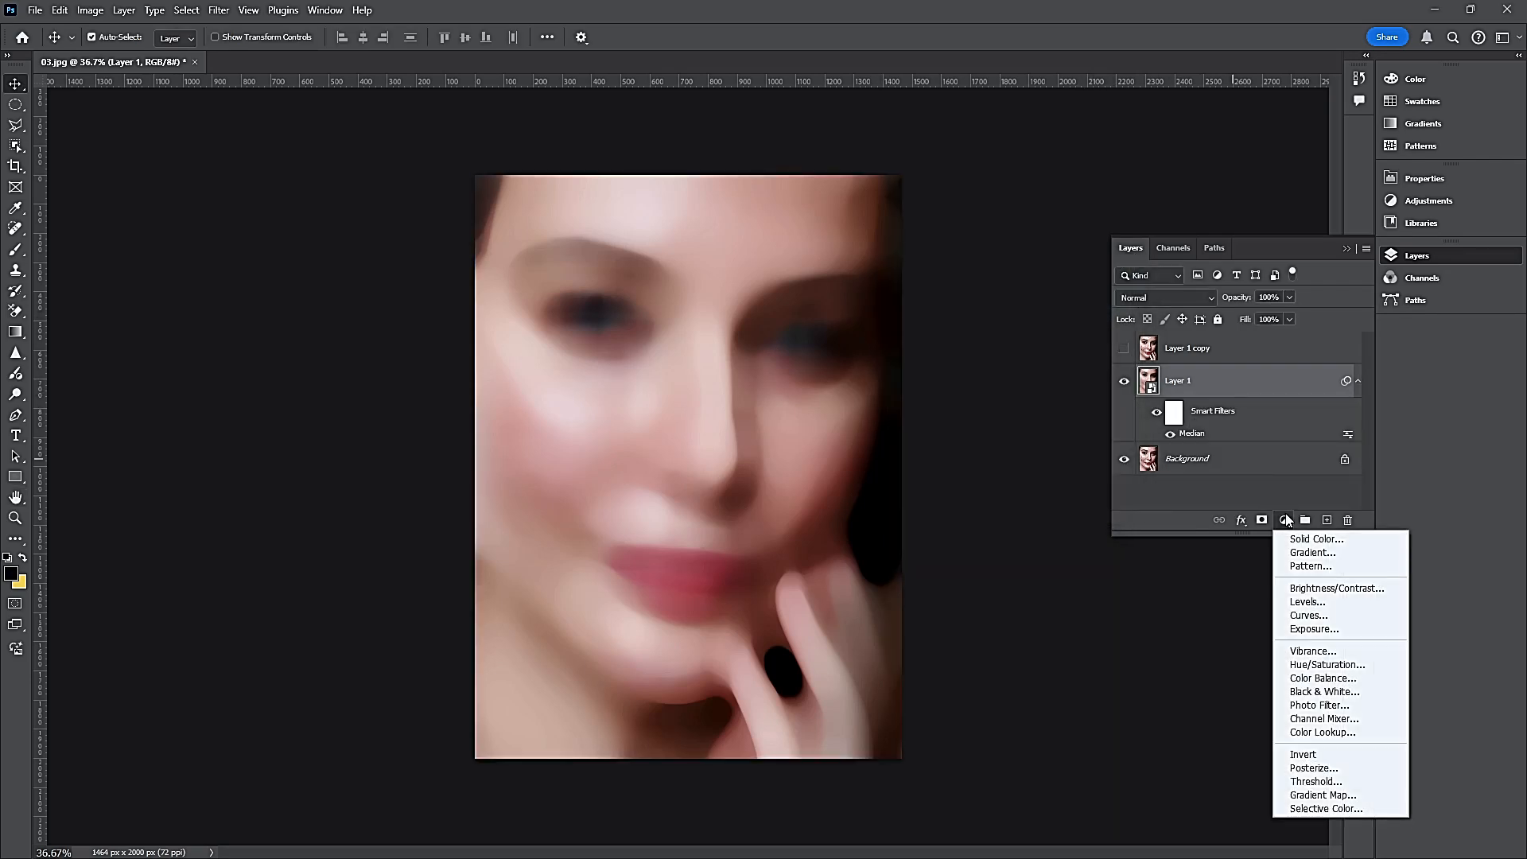
click(1316, 539)
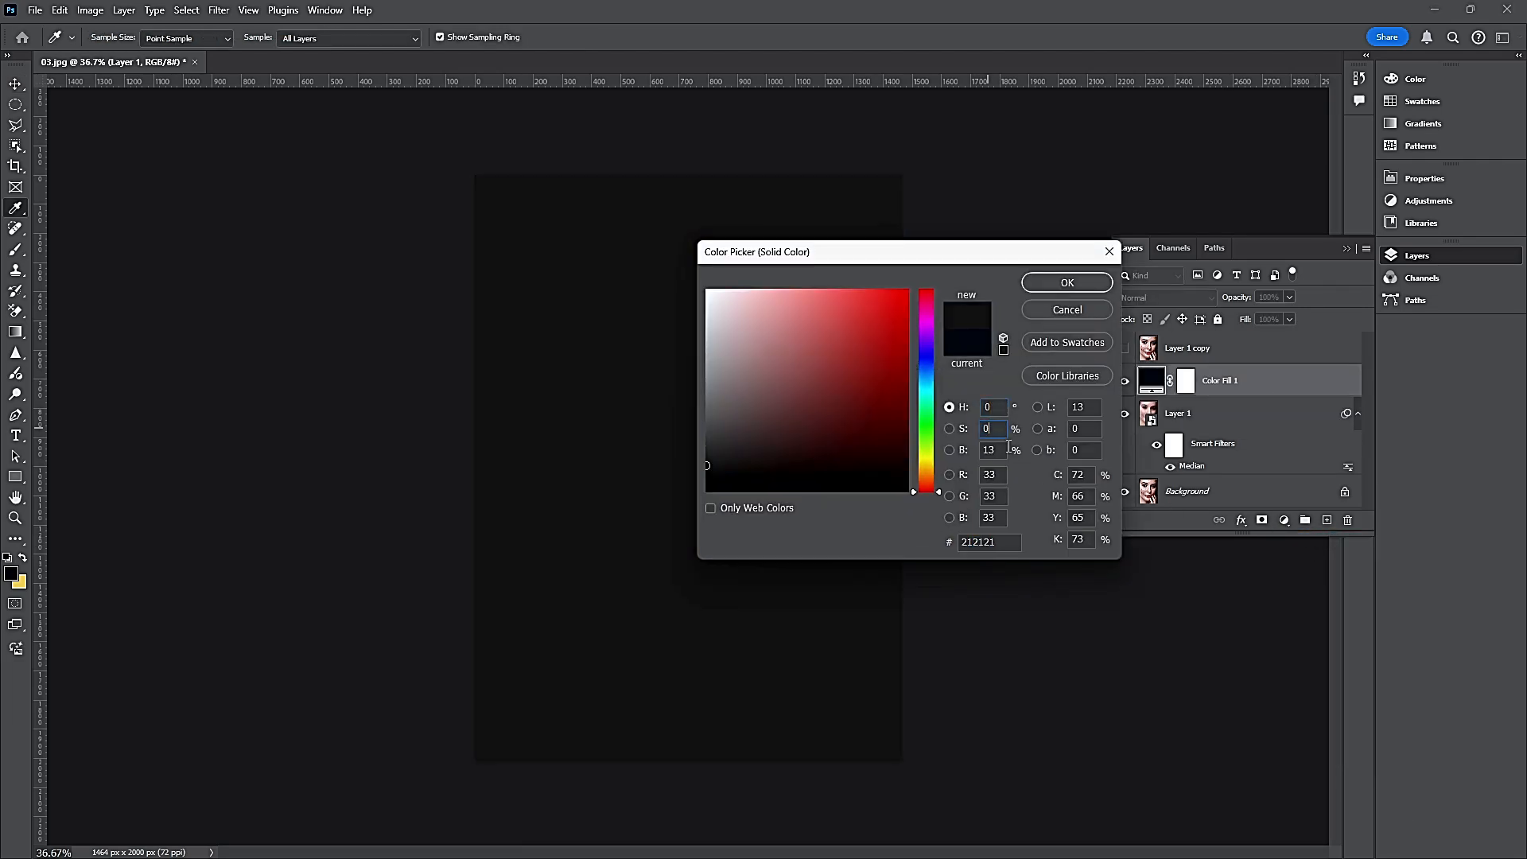
text(50)
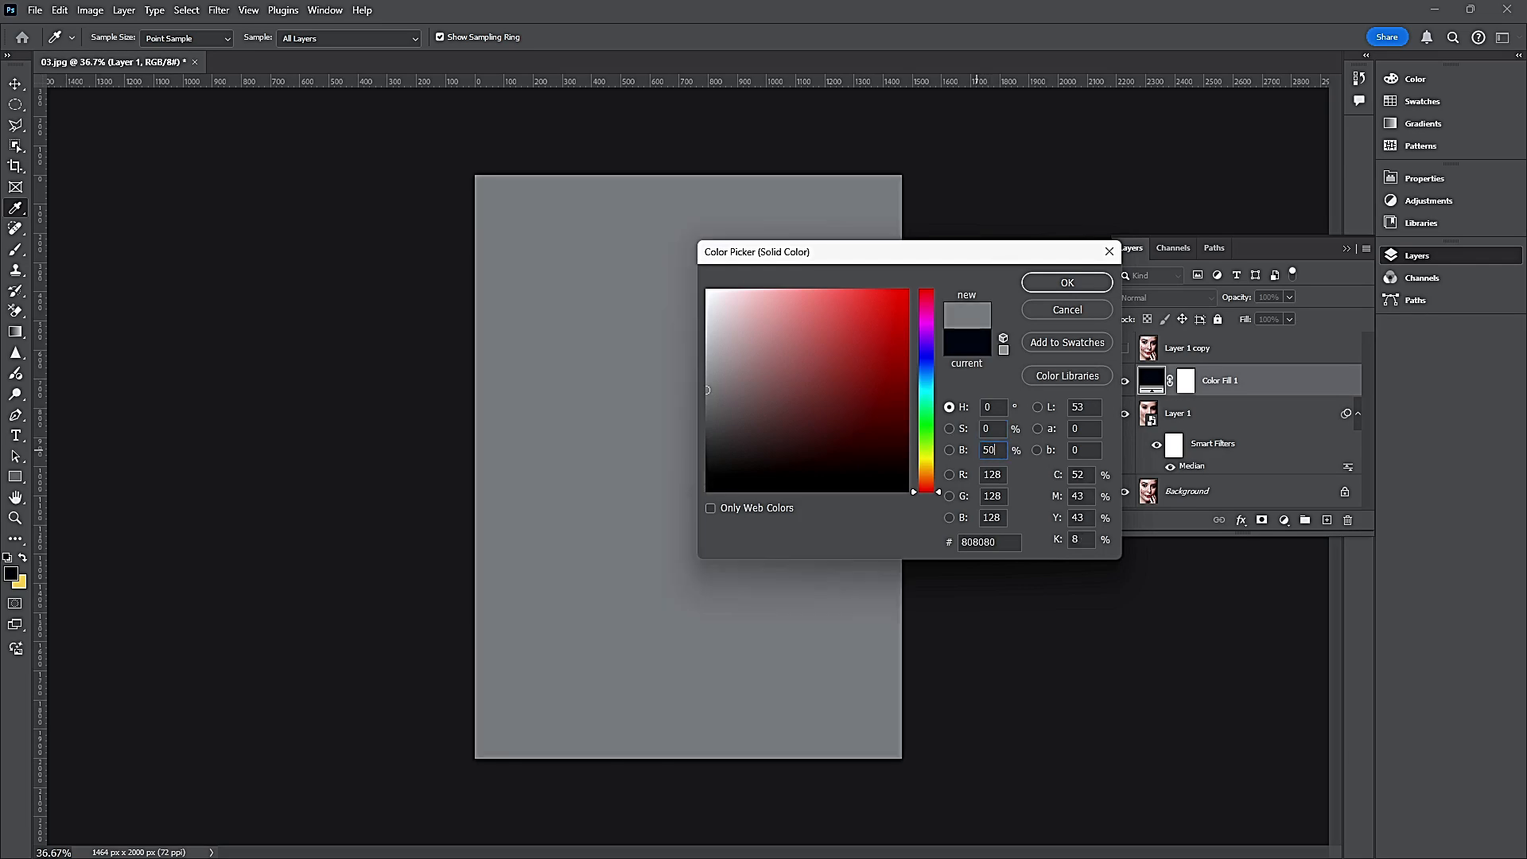
click(1067, 283)
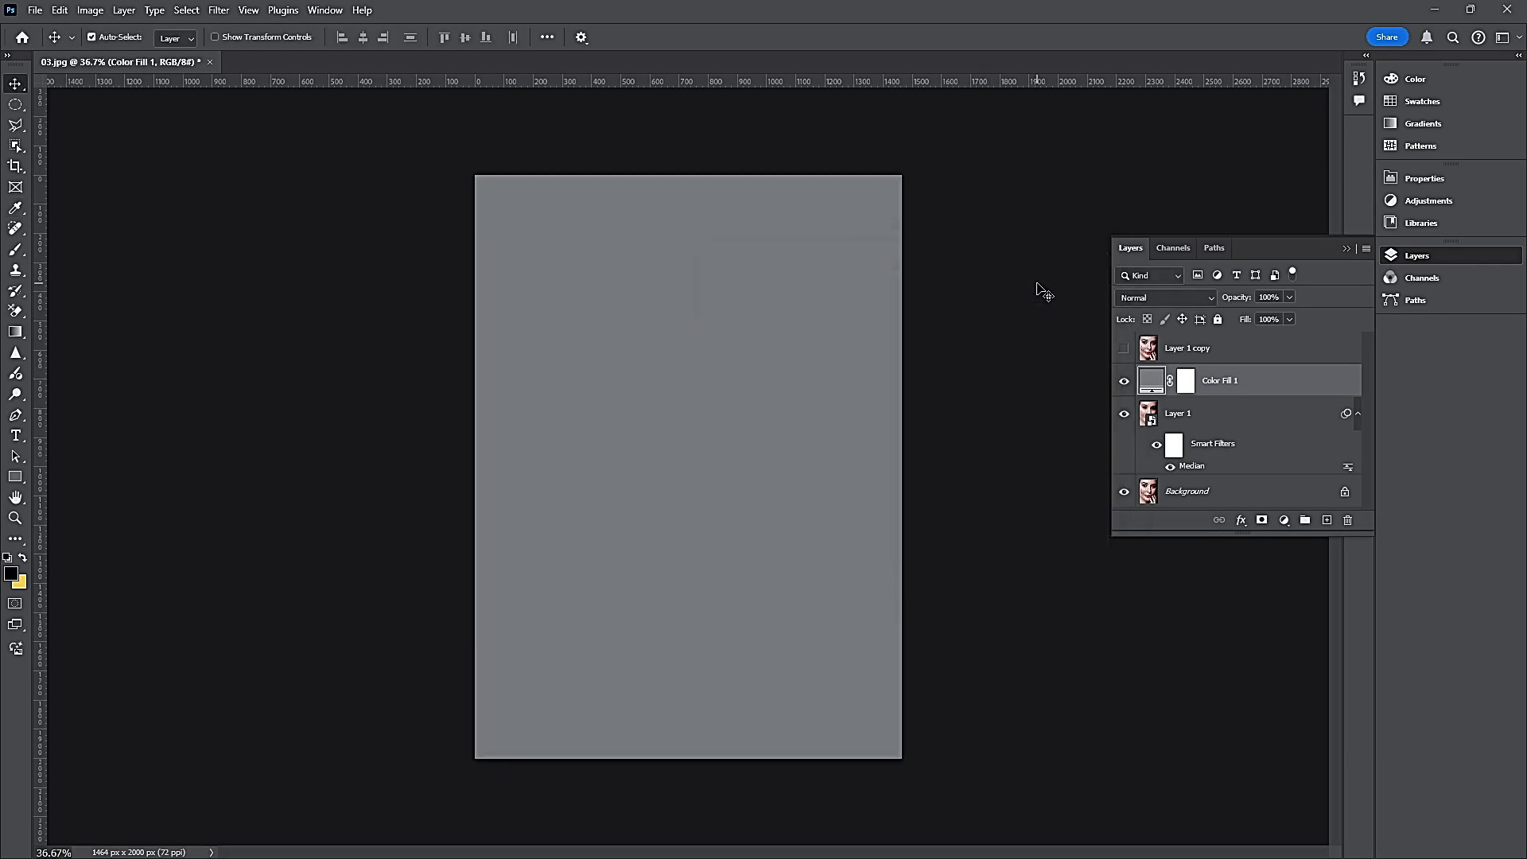
Convert Color Fill 1 to a smart object and set its blend mode to Overlay
right_click(1249, 380)
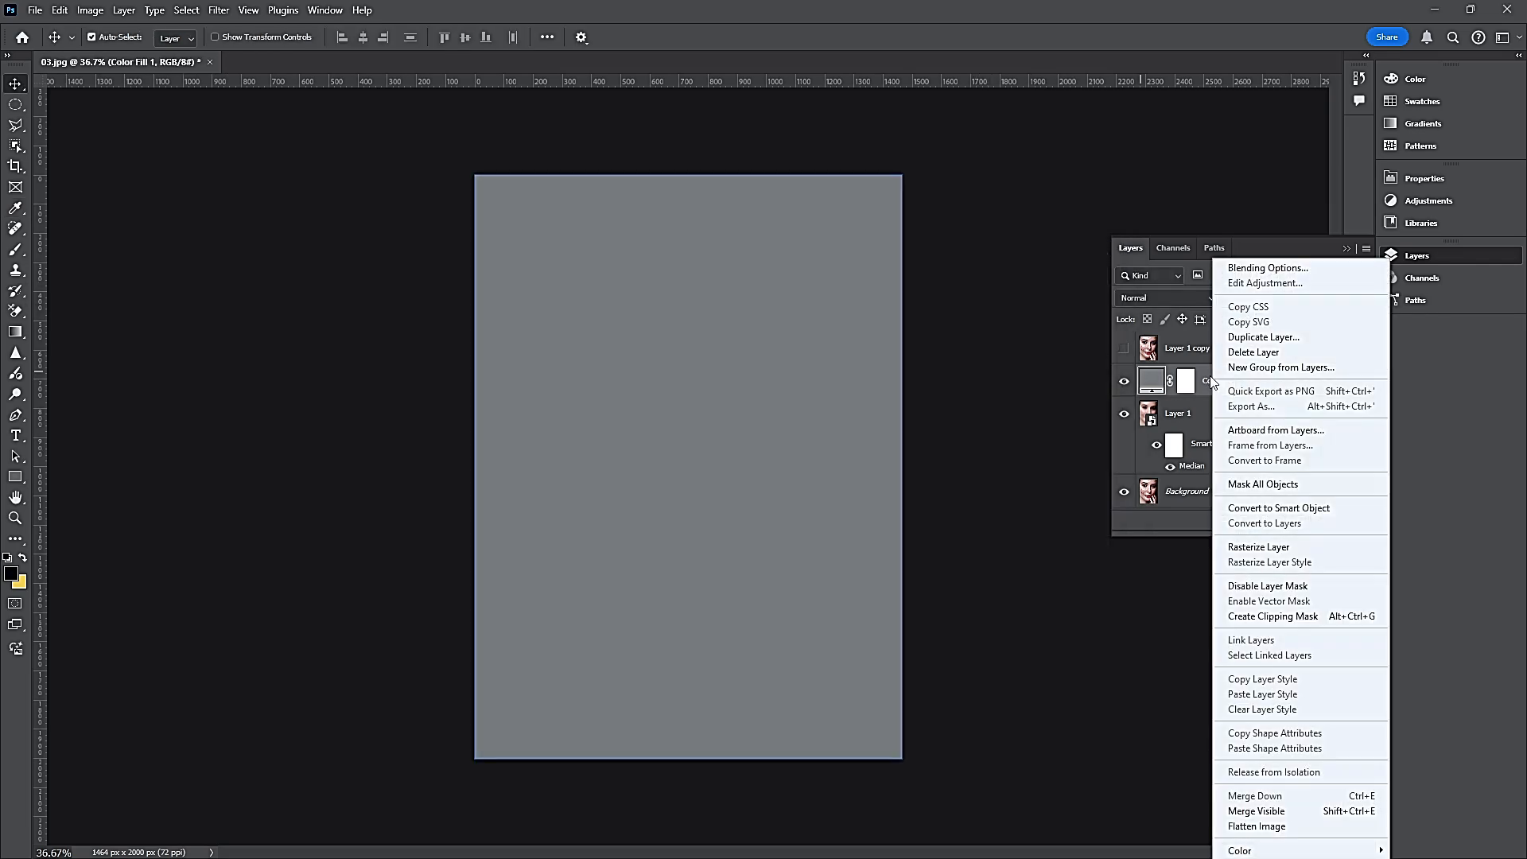
mouse_move(1262, 508)
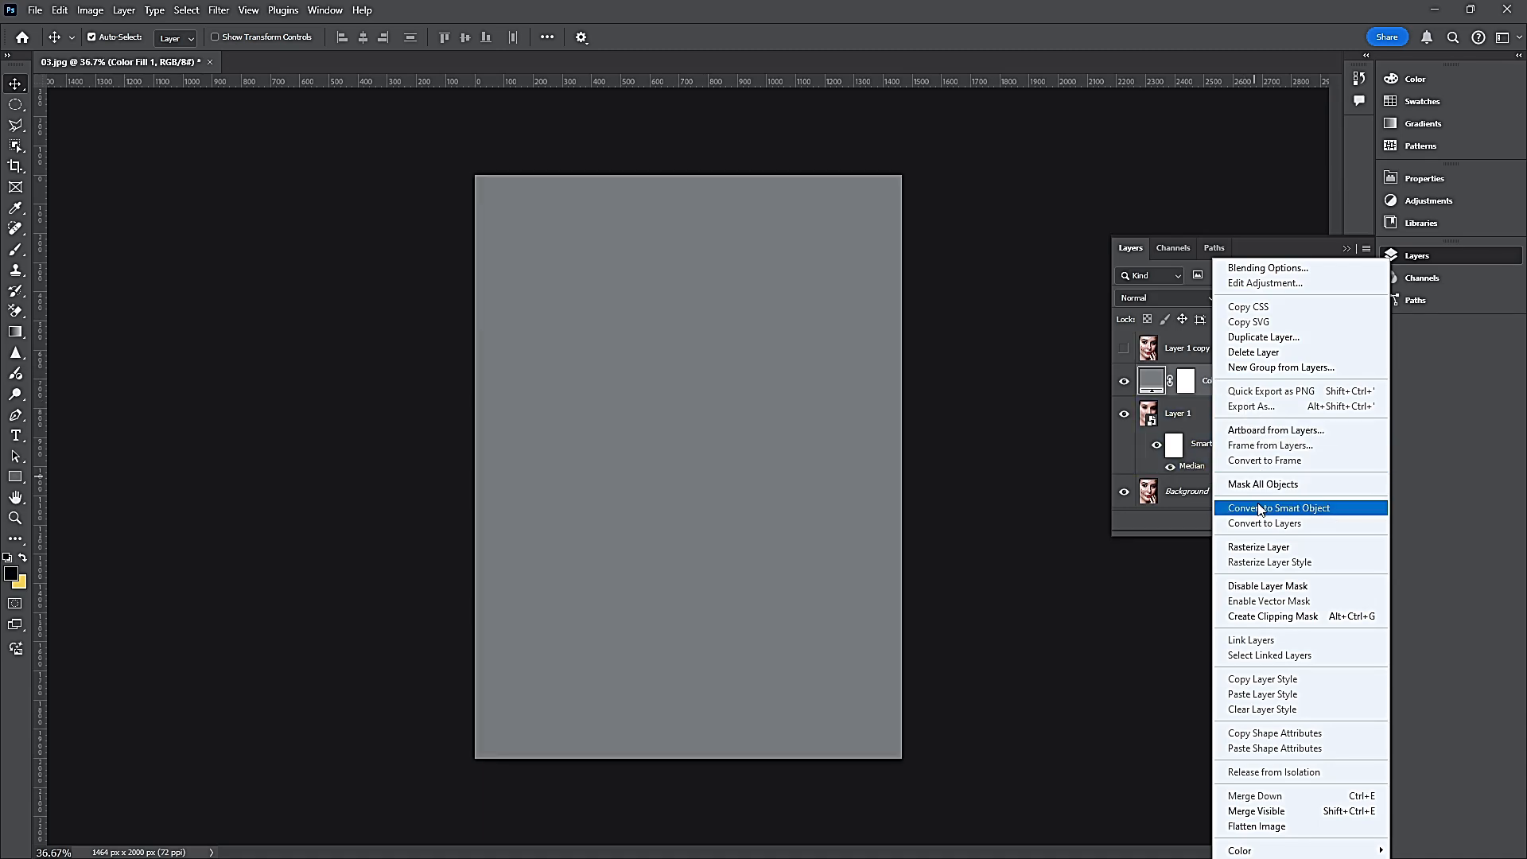
click(1278, 508)
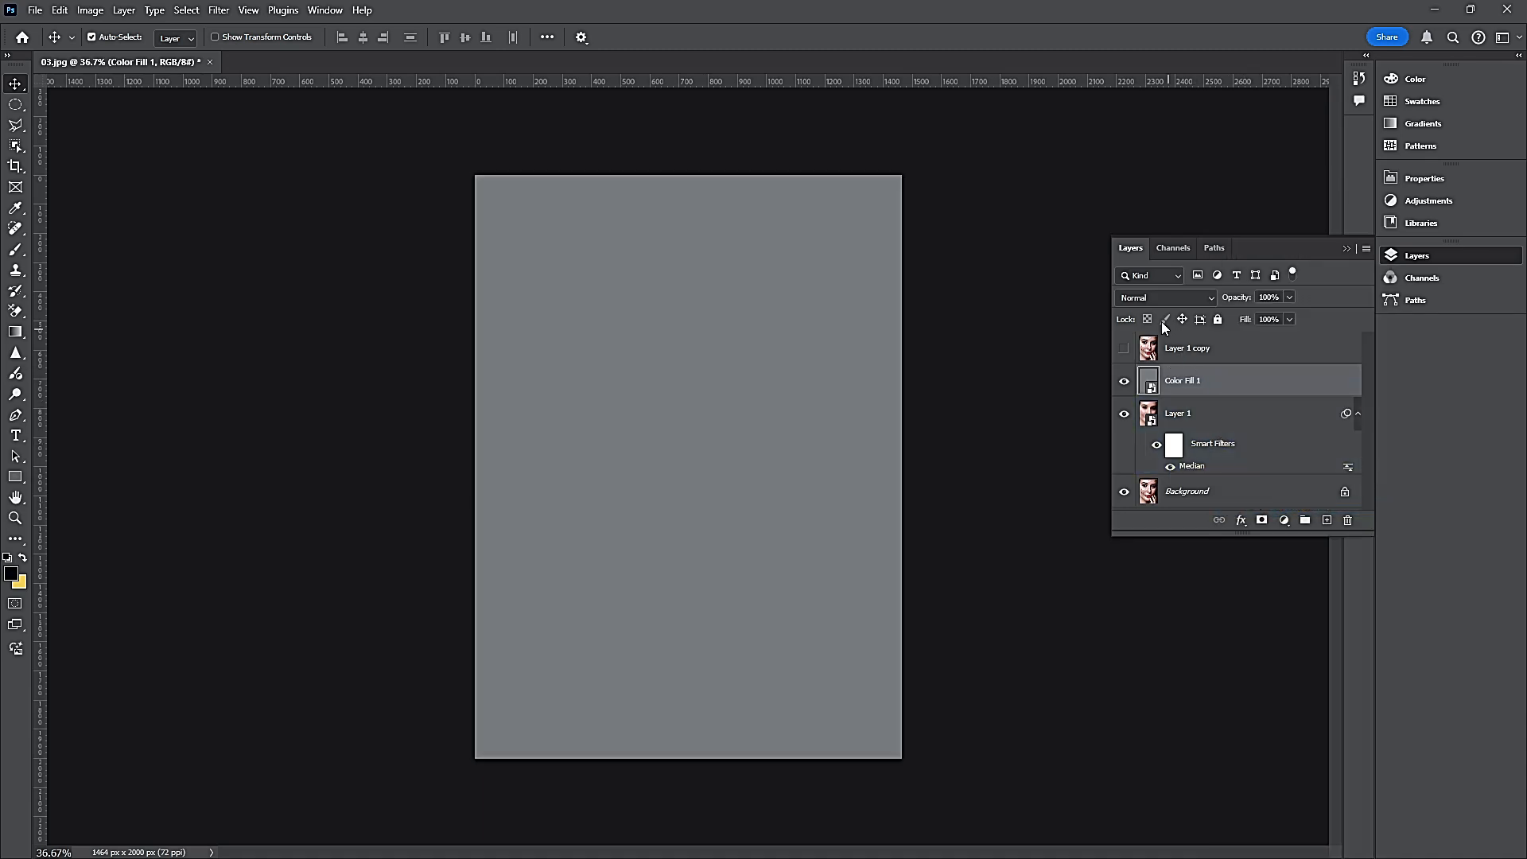
click(1164, 298)
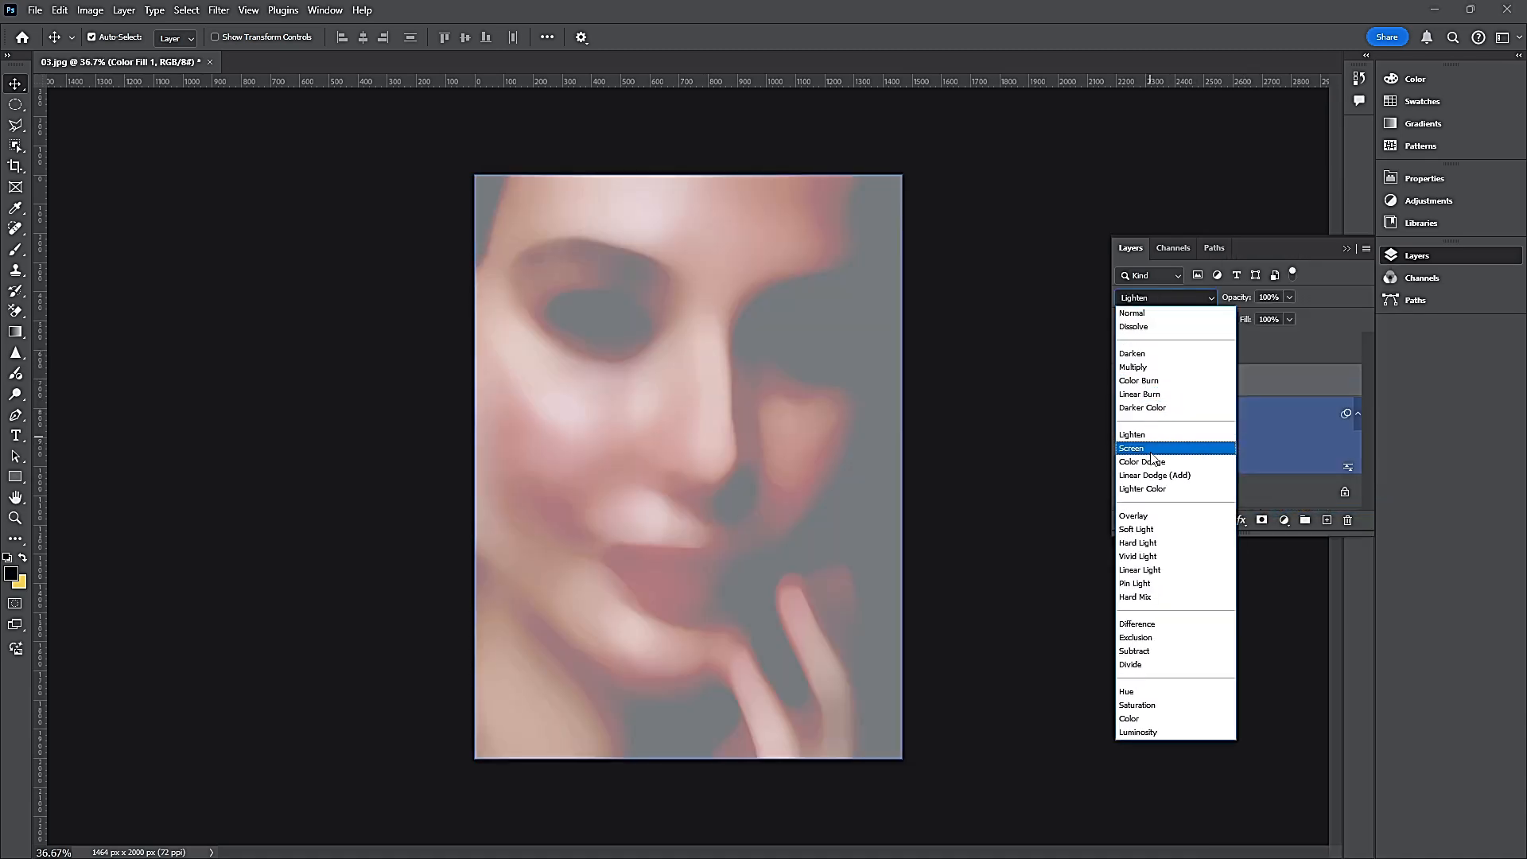
click(1133, 515)
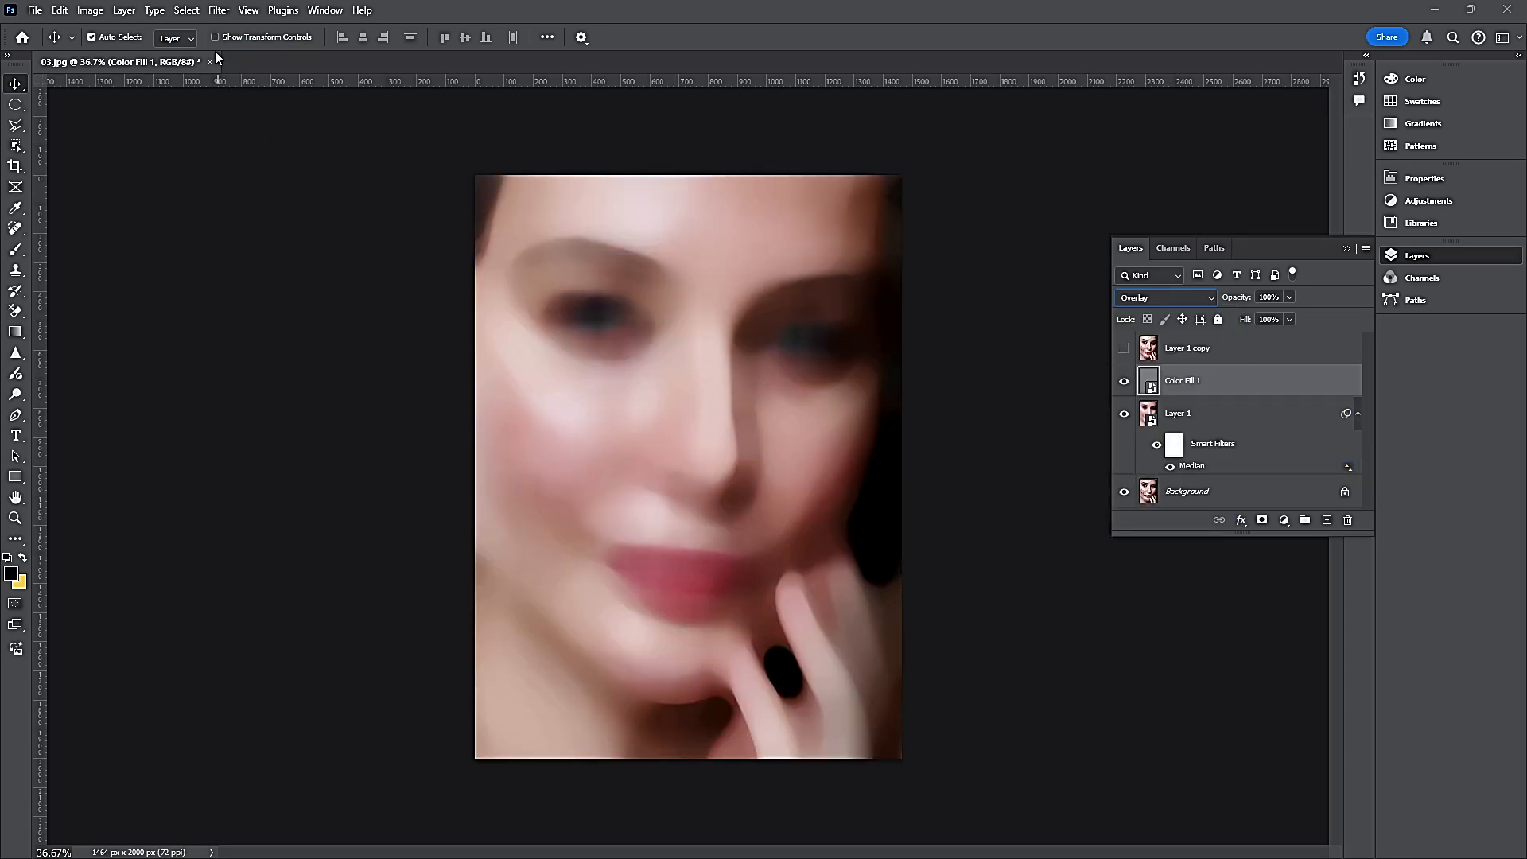
Add about 10% uniform, monochromatic noise to Color Fill 1
click(218, 10)
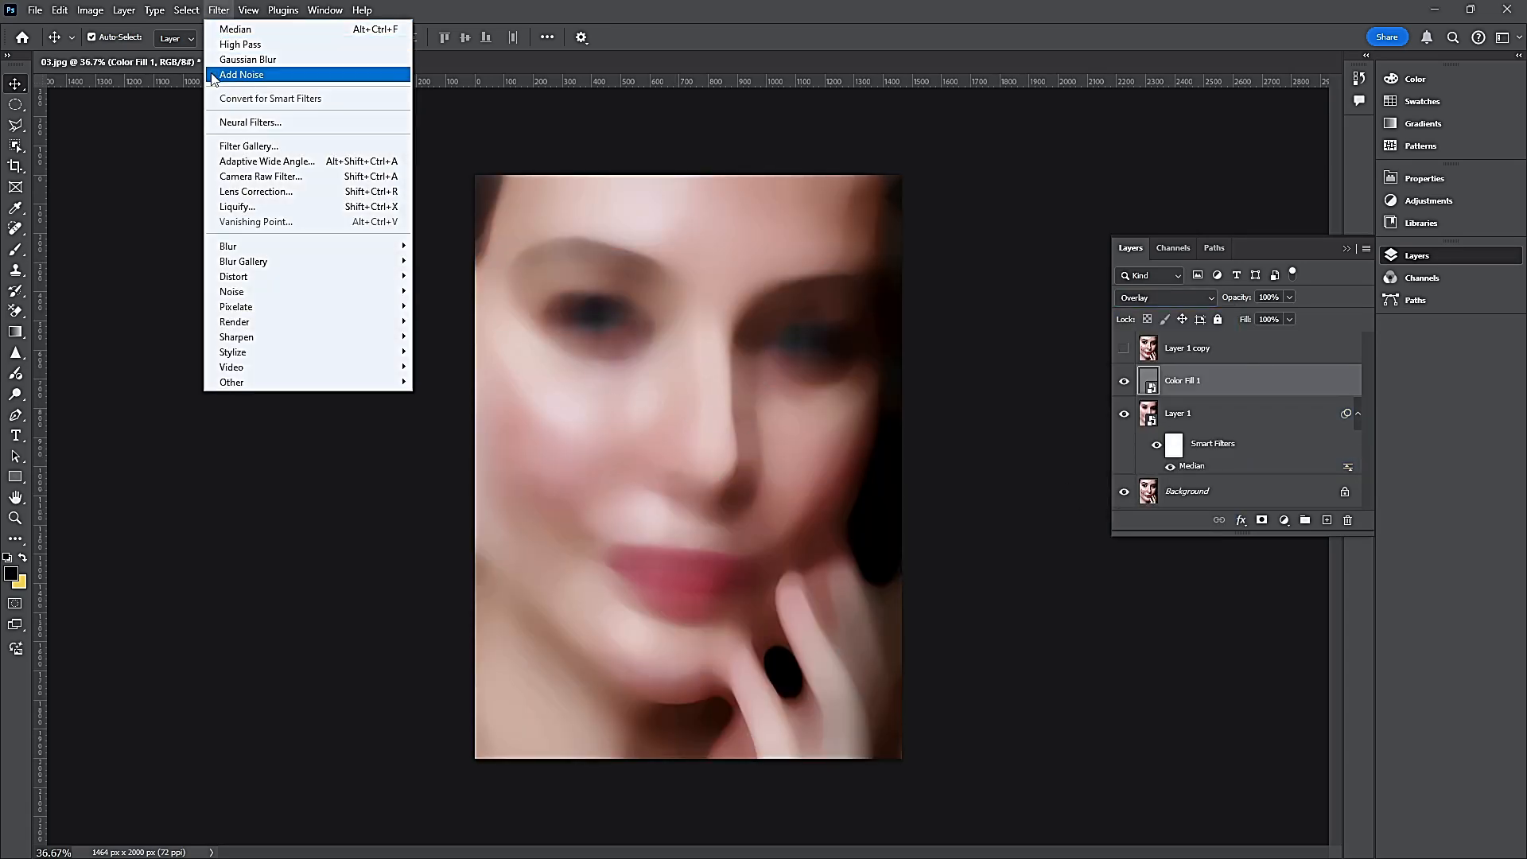
mouse_move(297, 291)
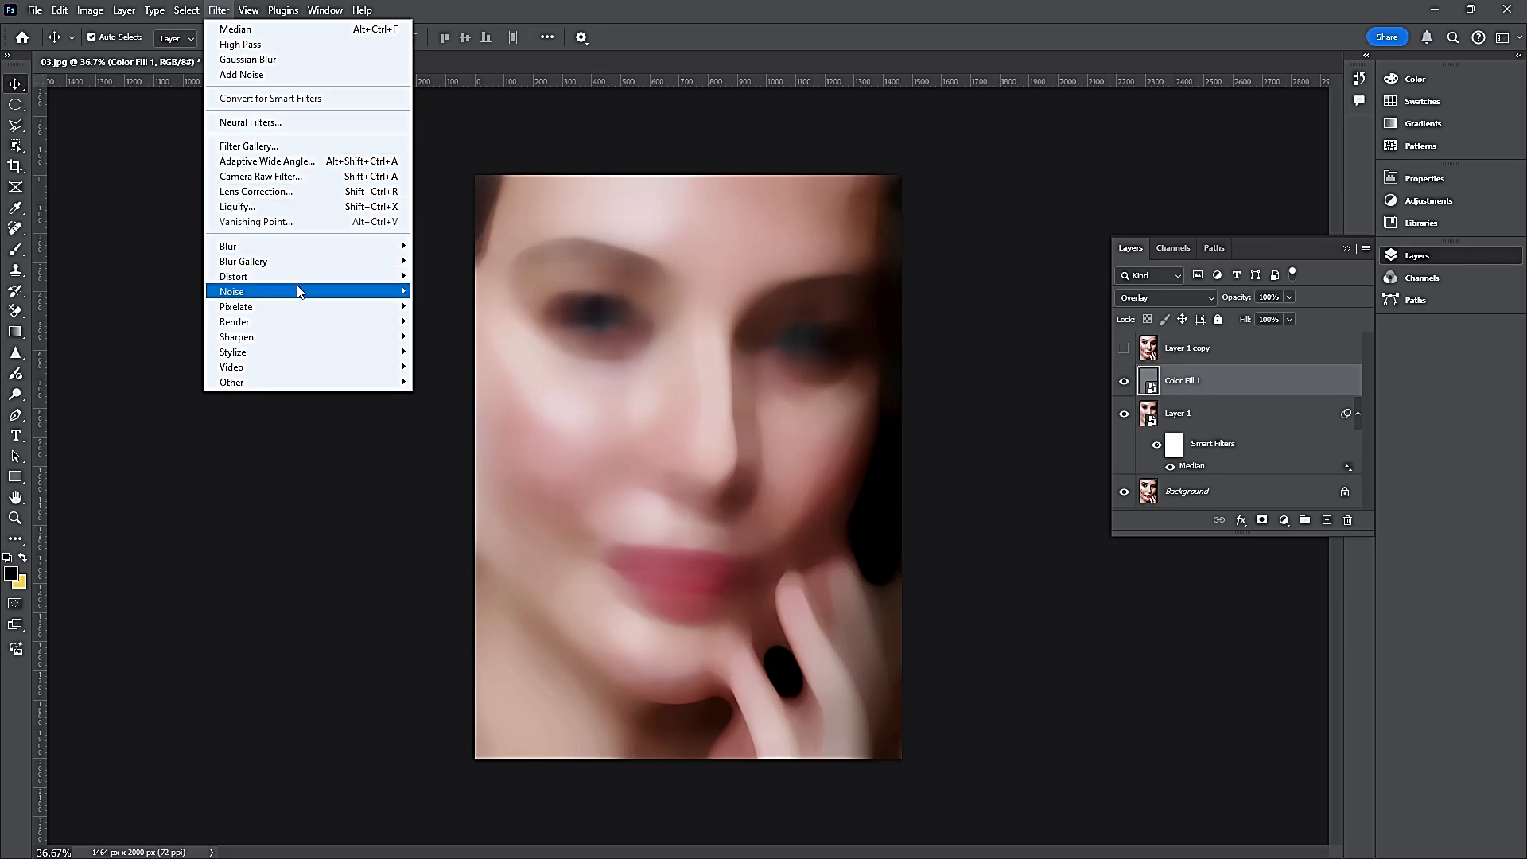
click(241, 74)
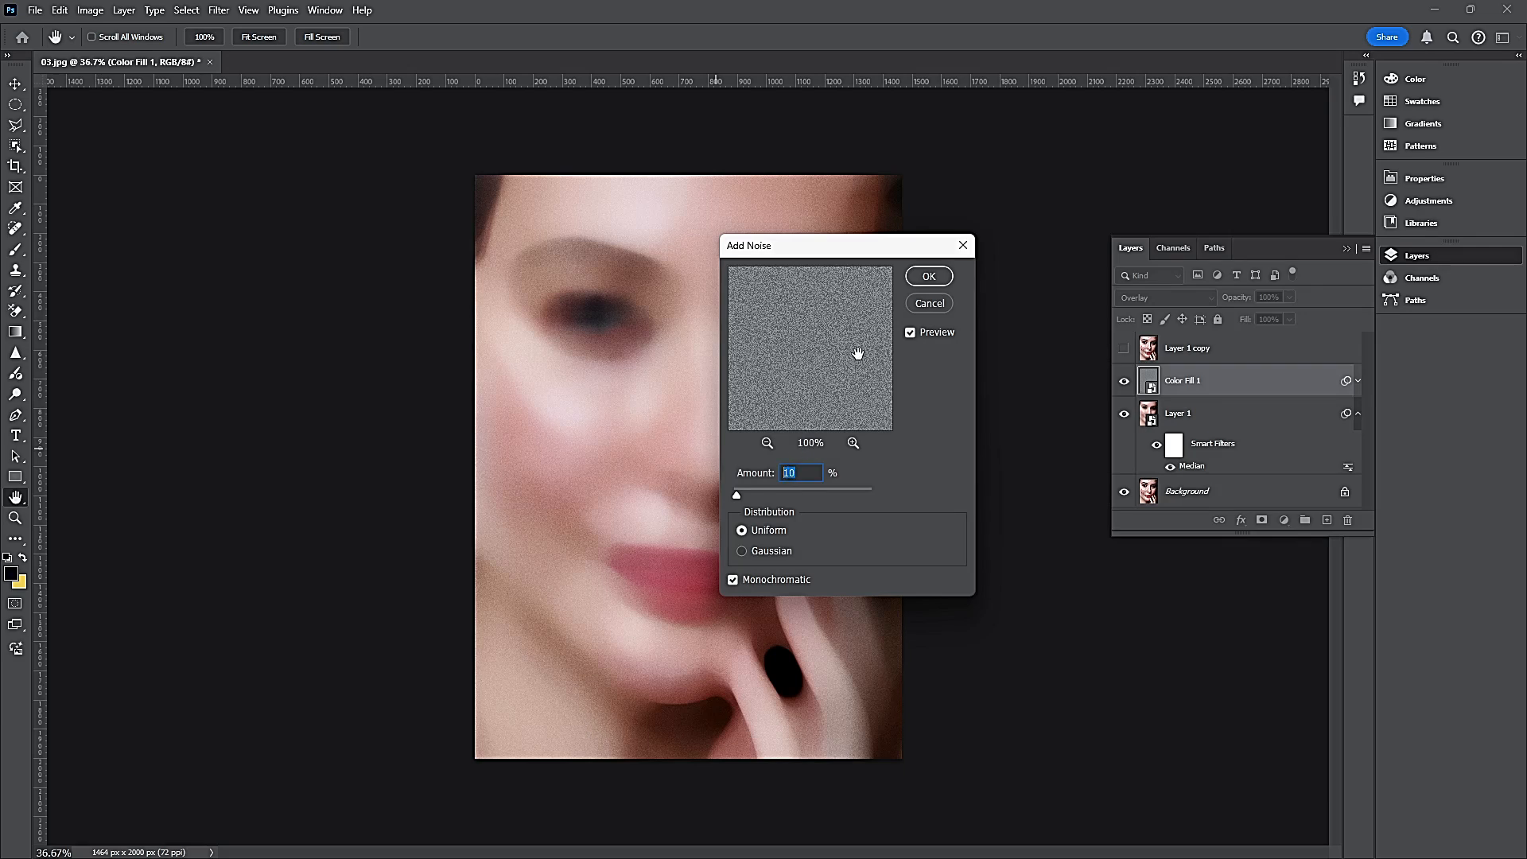
click(930, 276)
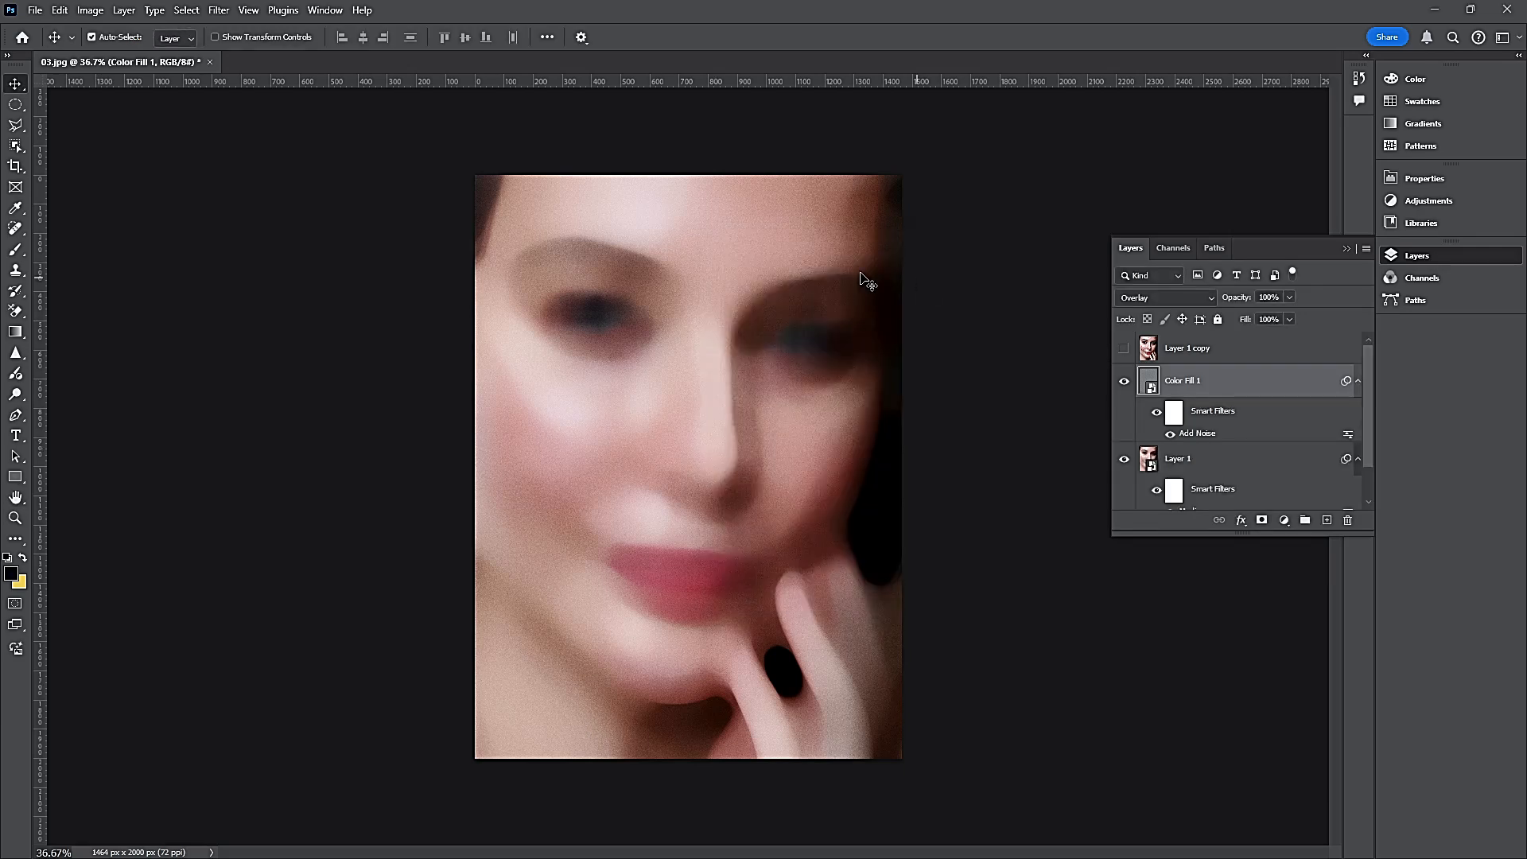
Soften the grain with a Gaussian Blur of about 1.5 pixels
click(222, 10)
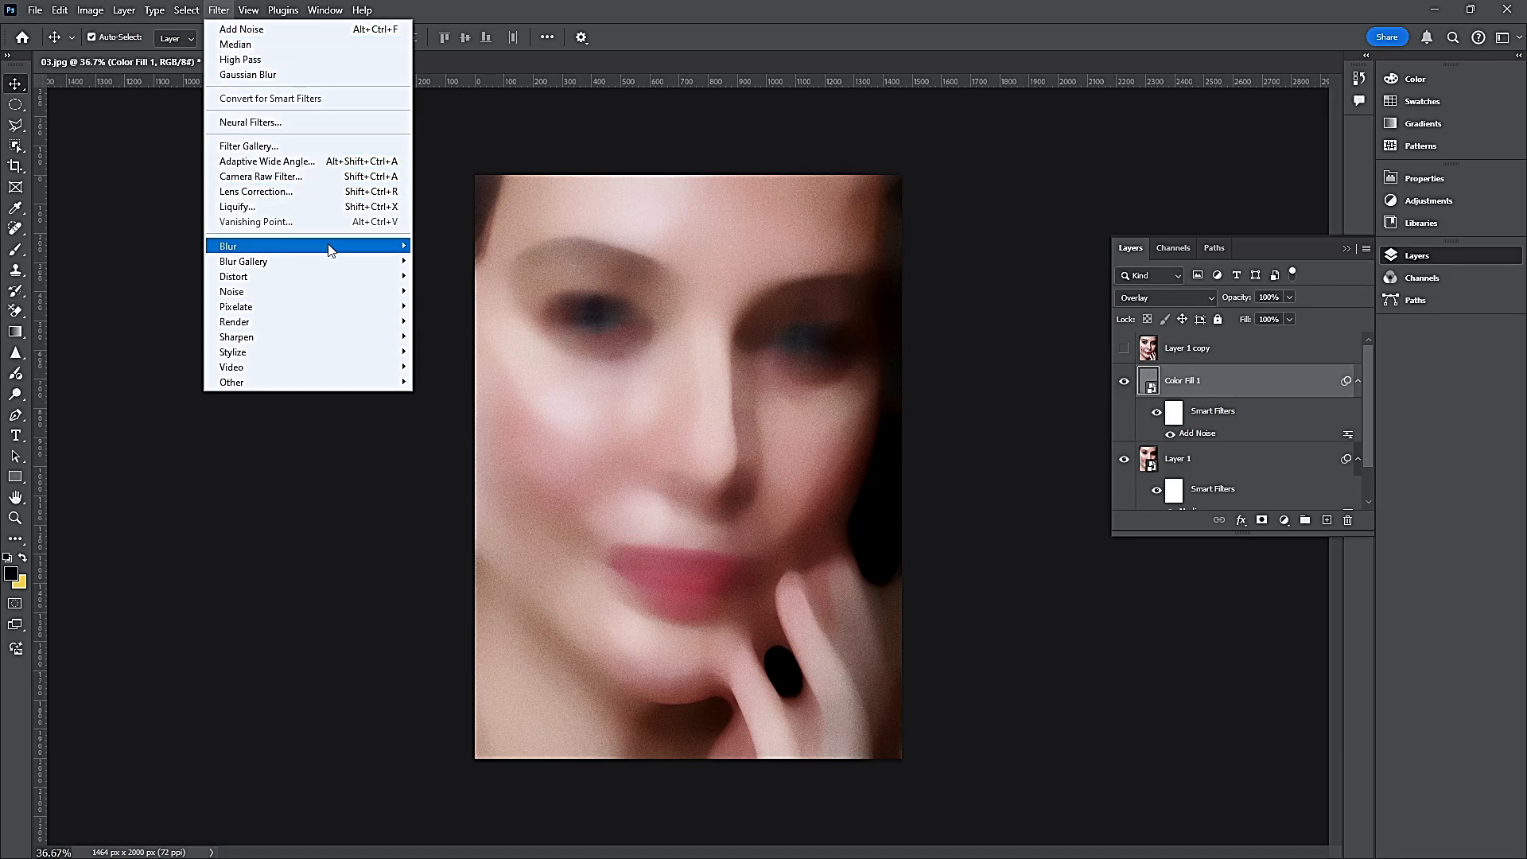
click(241, 75)
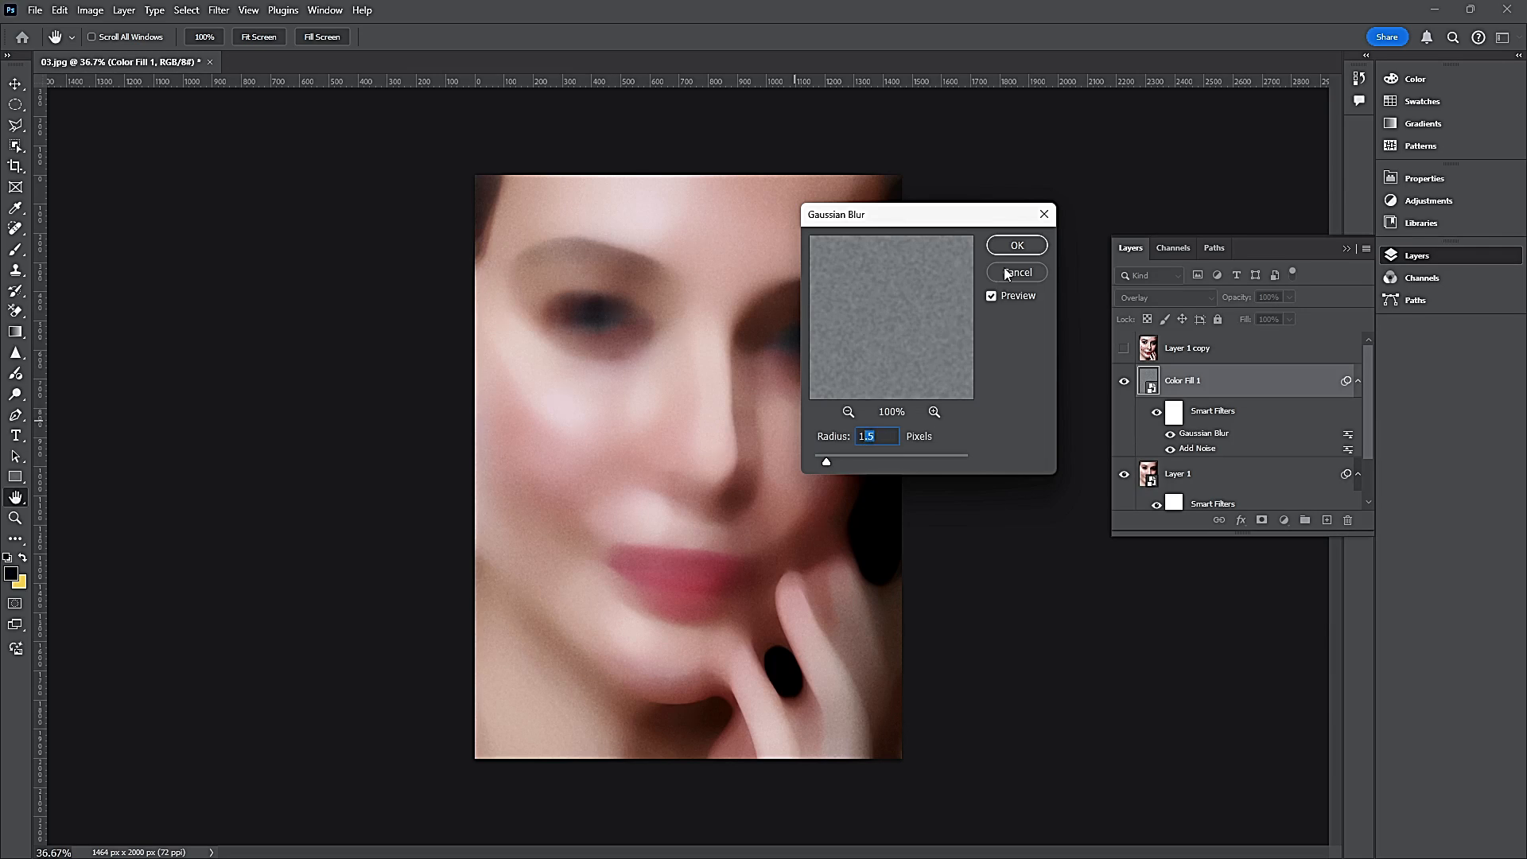
click(1016, 245)
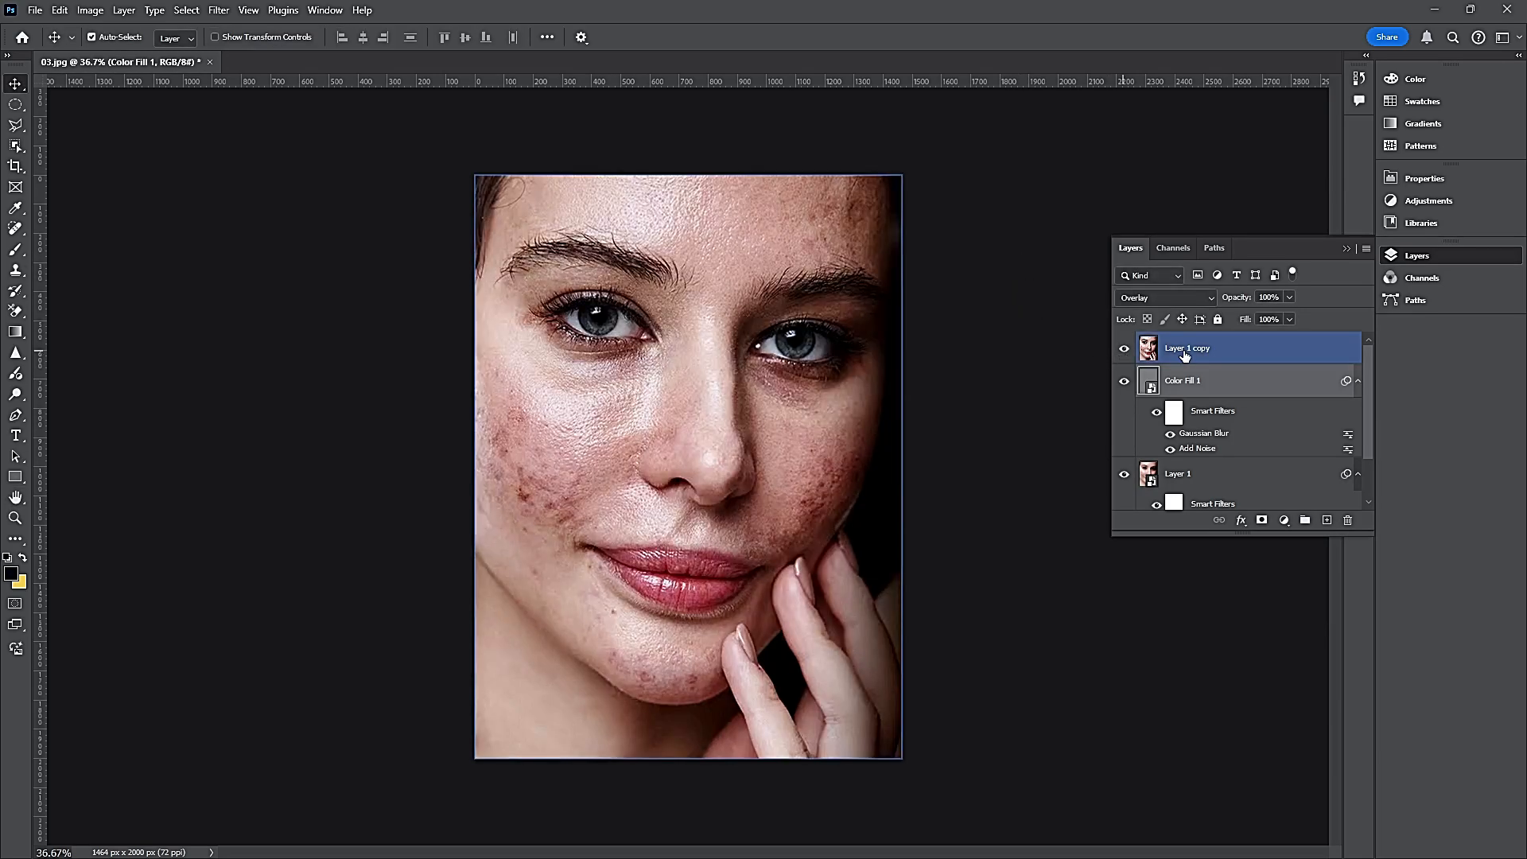
Convert Layer 1 copy into a smart object from its context menu
right_click(1187, 348)
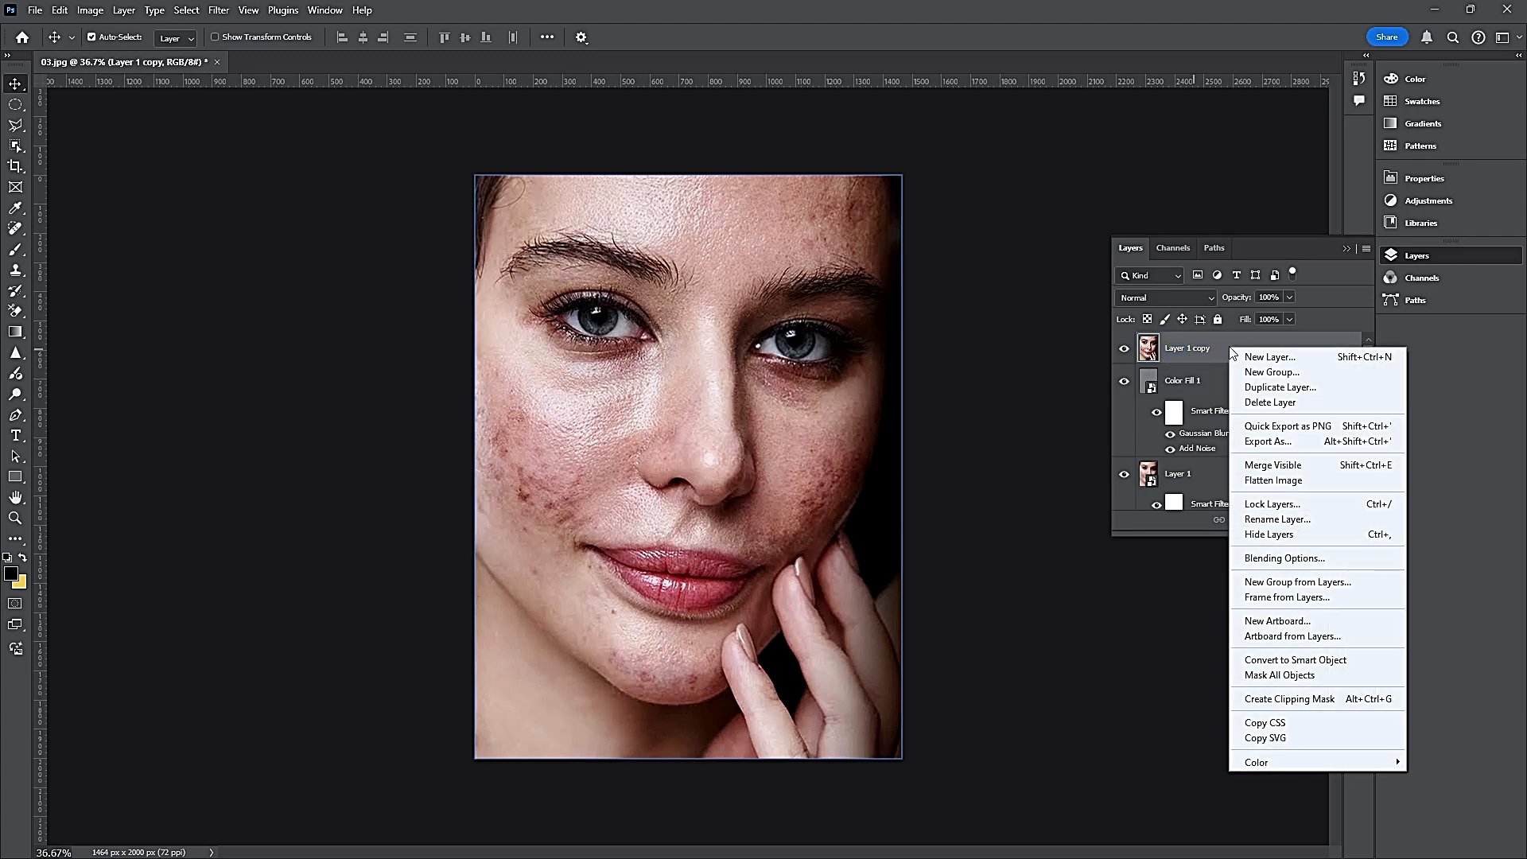
mouse_move(1267, 606)
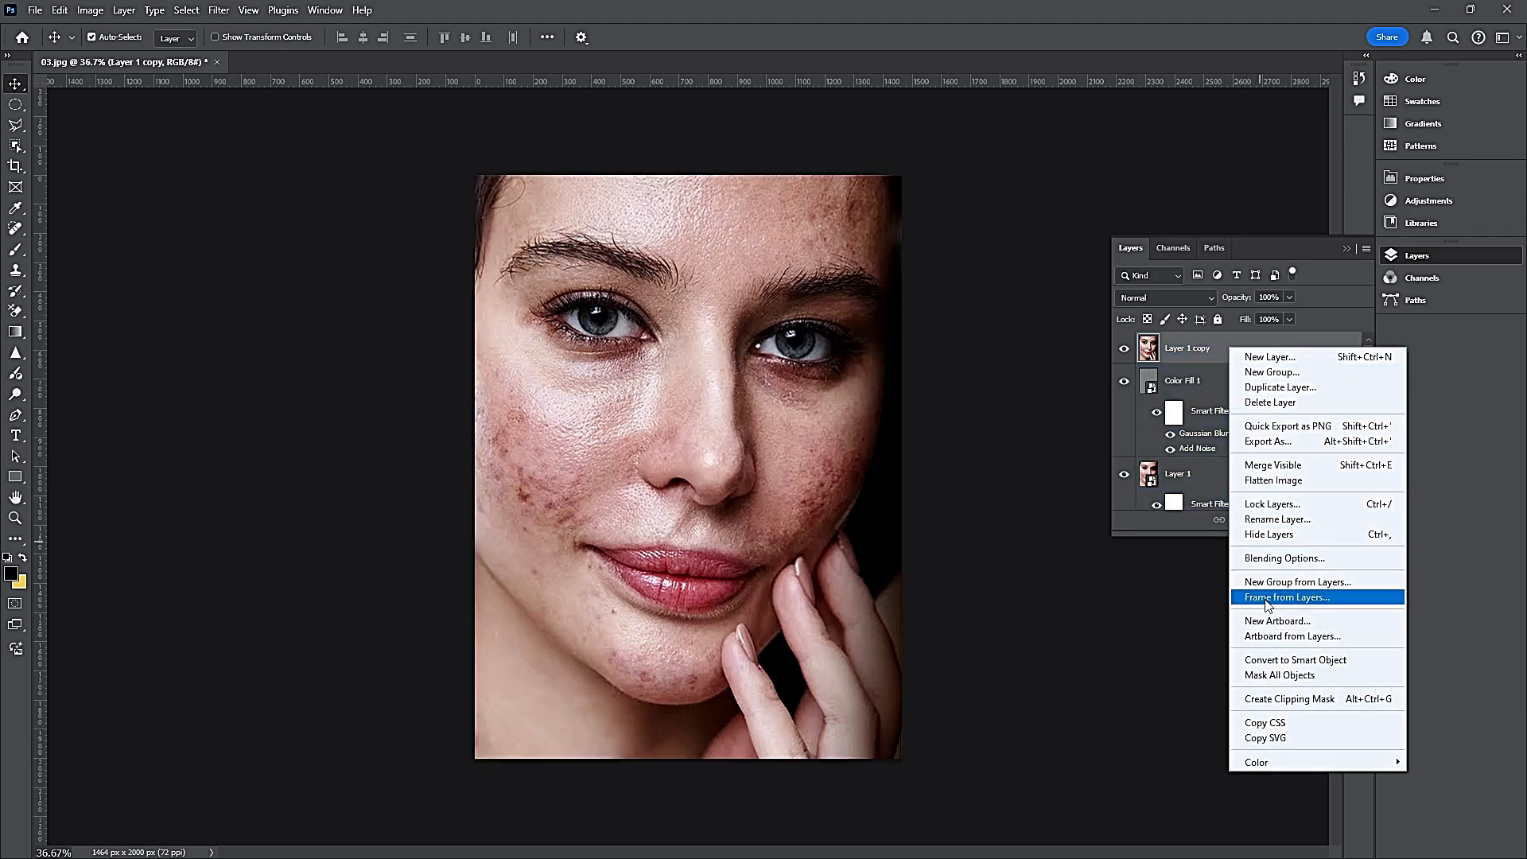
mouse_move(1282, 665)
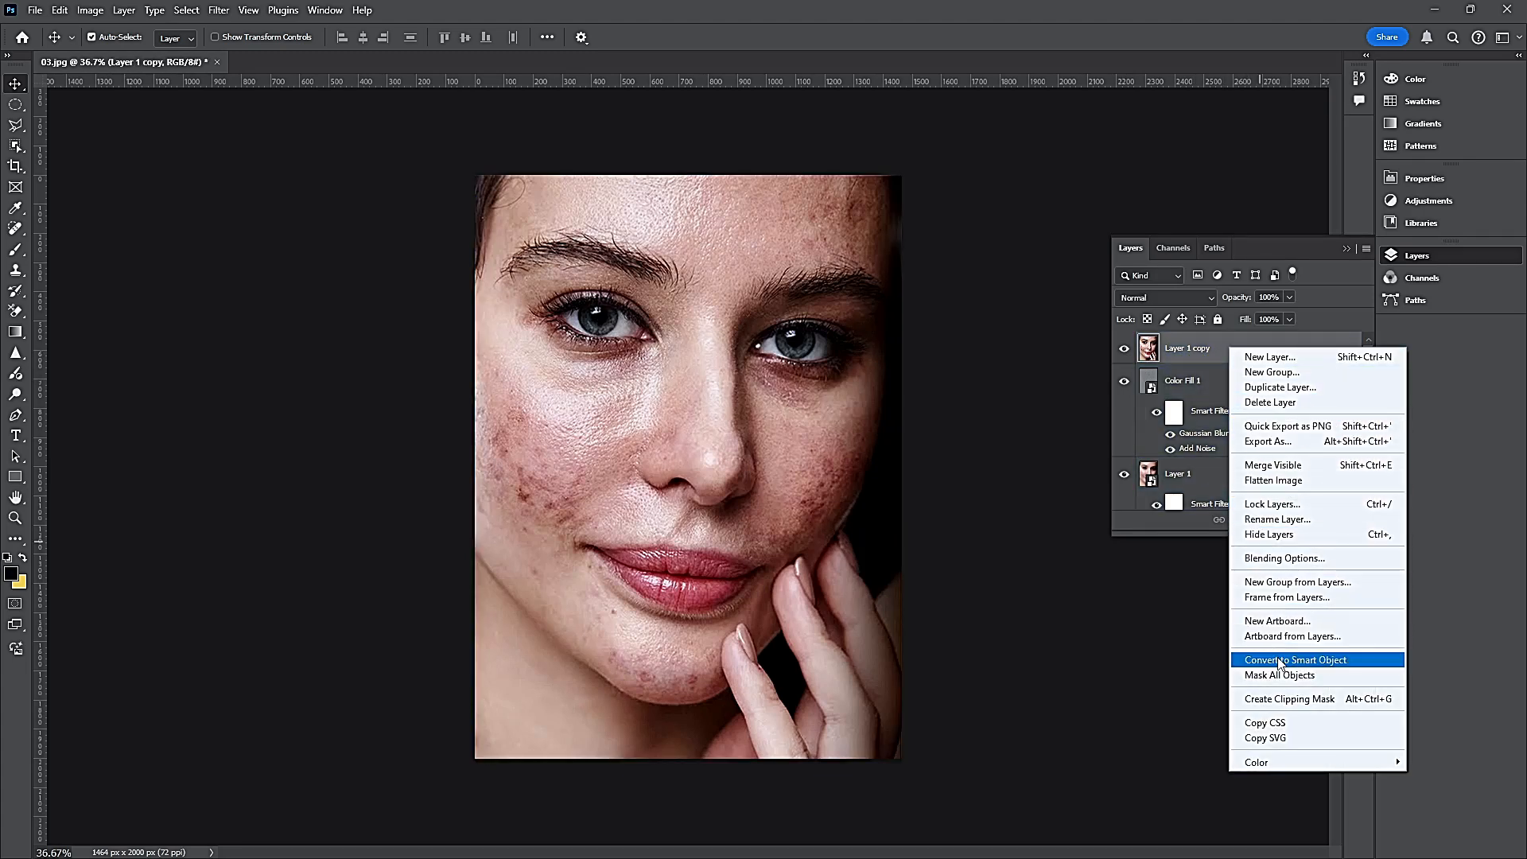
click(1296, 659)
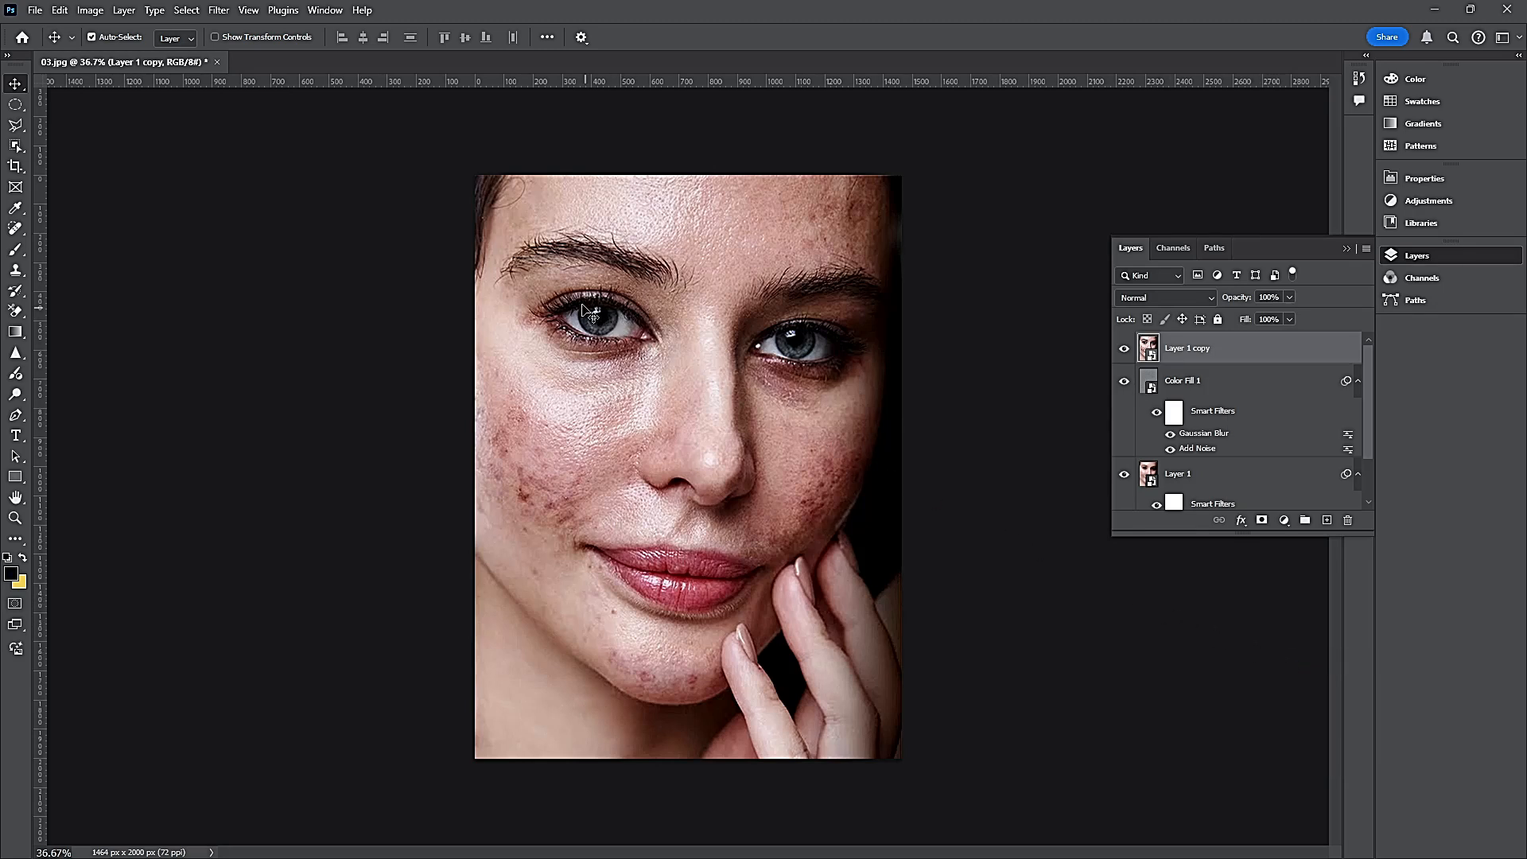
Apply a High Pass filter with a 1.8-pixel radius to Layer 1 copy
click(221, 10)
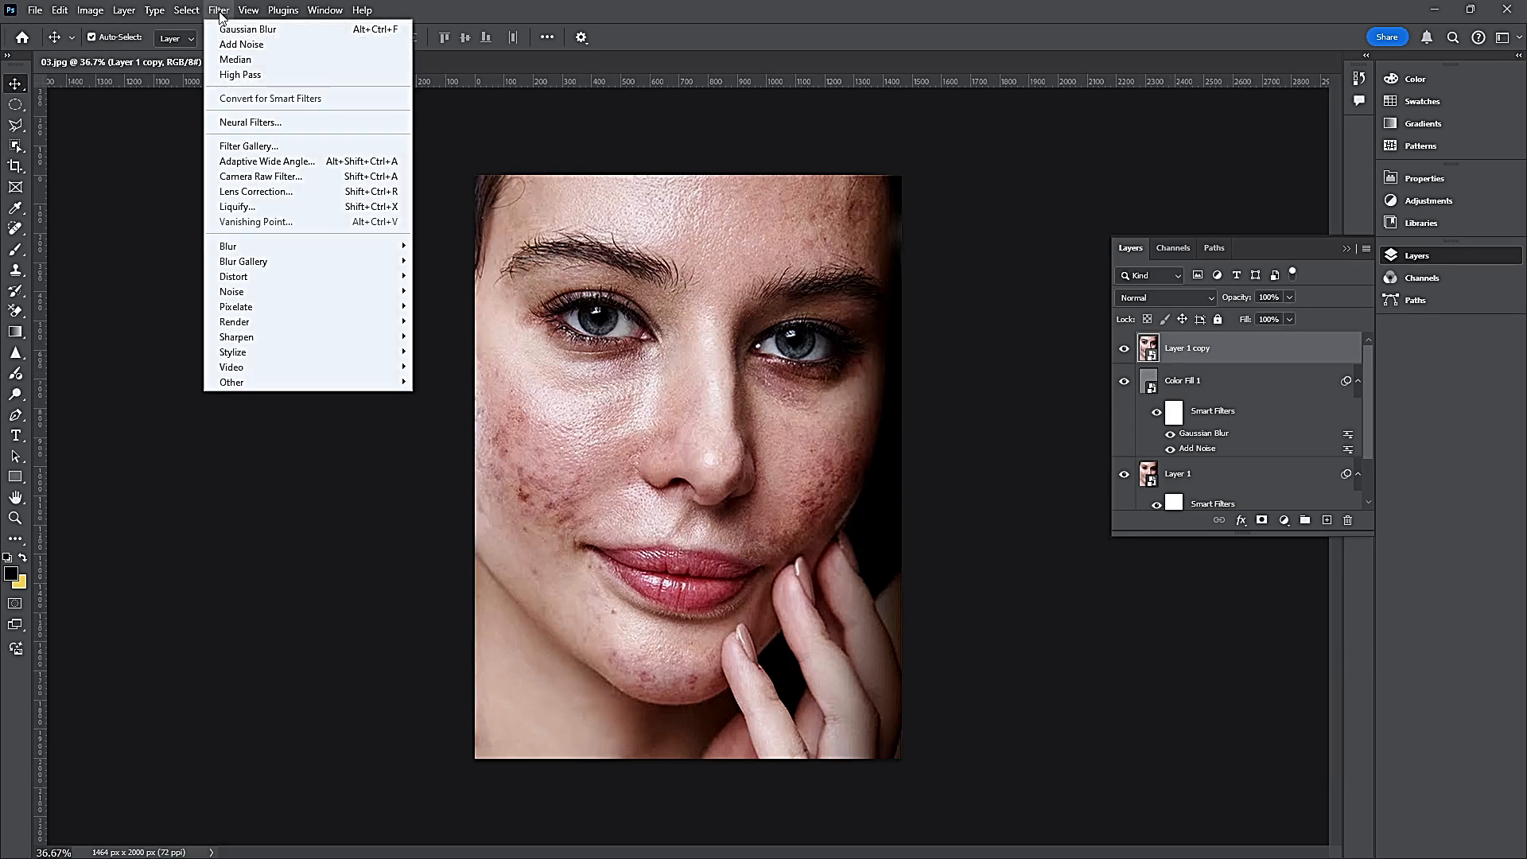
mouse_move(338, 381)
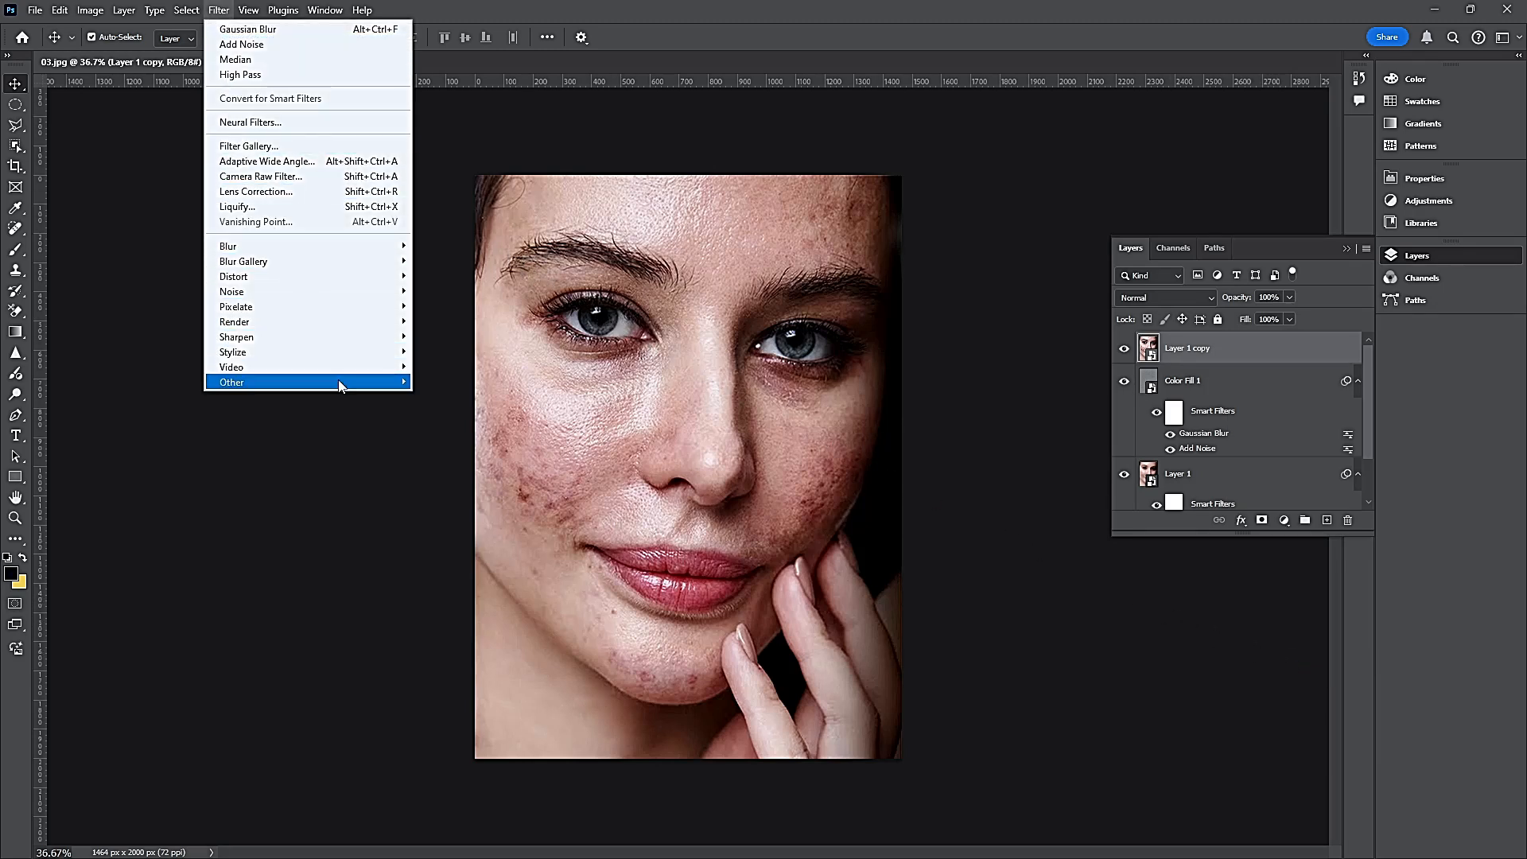
click(241, 74)
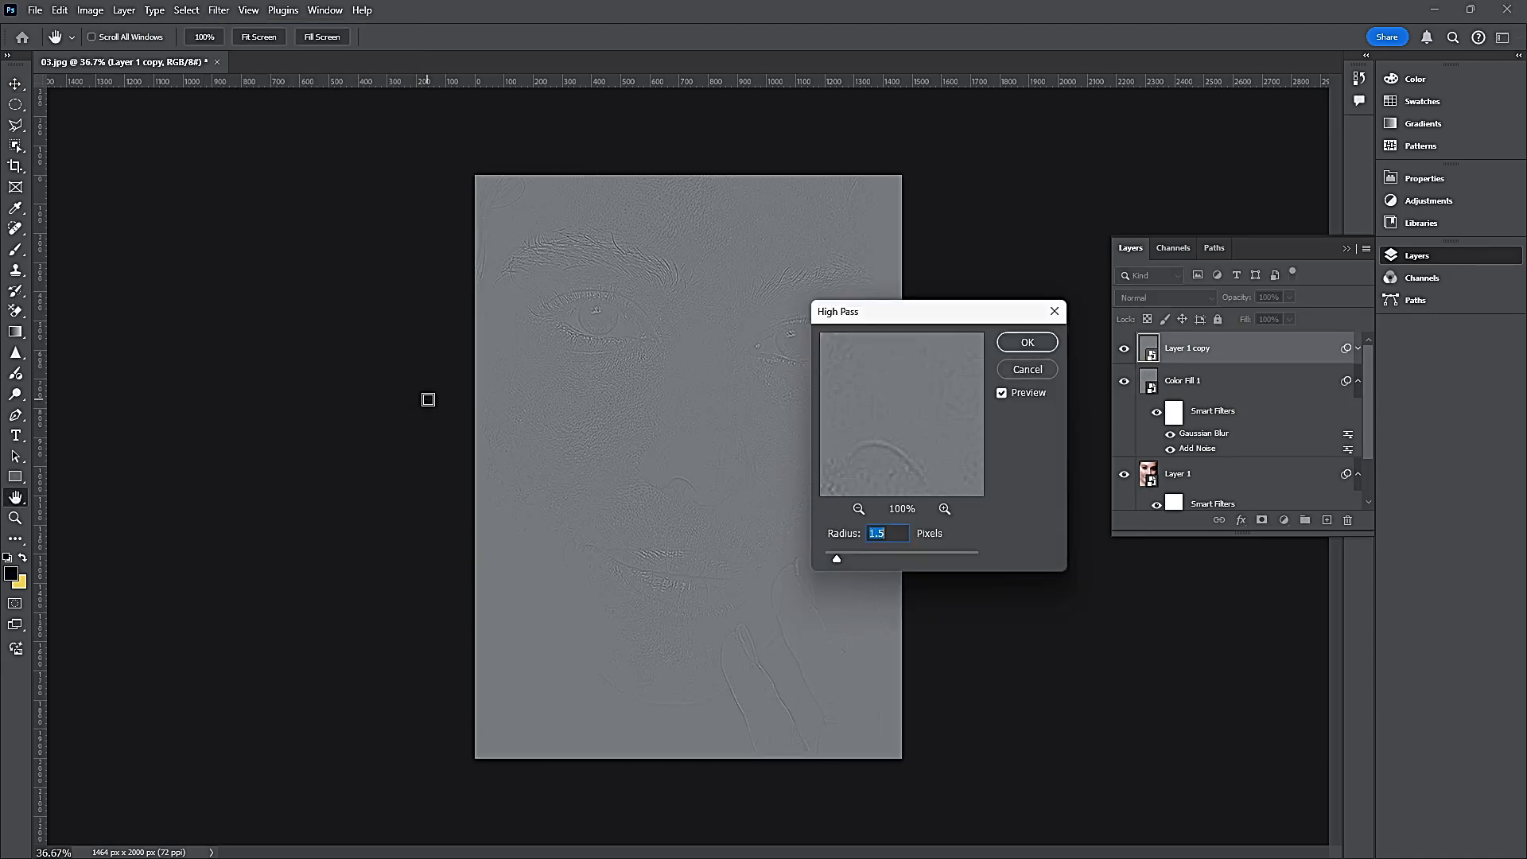
mouse_move(783, 477)
text(1.8)
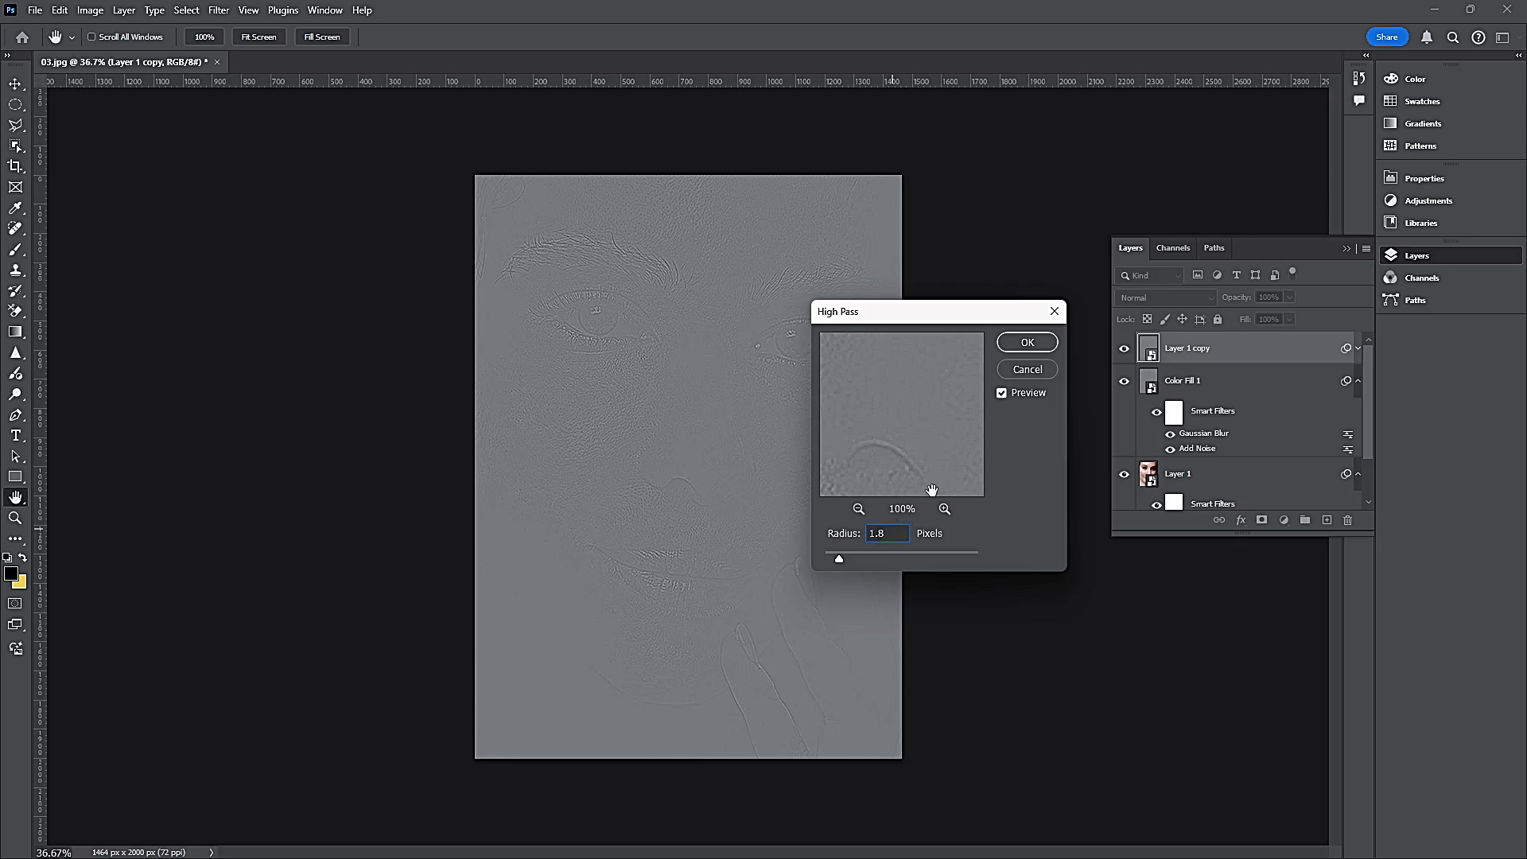
click(1026, 342)
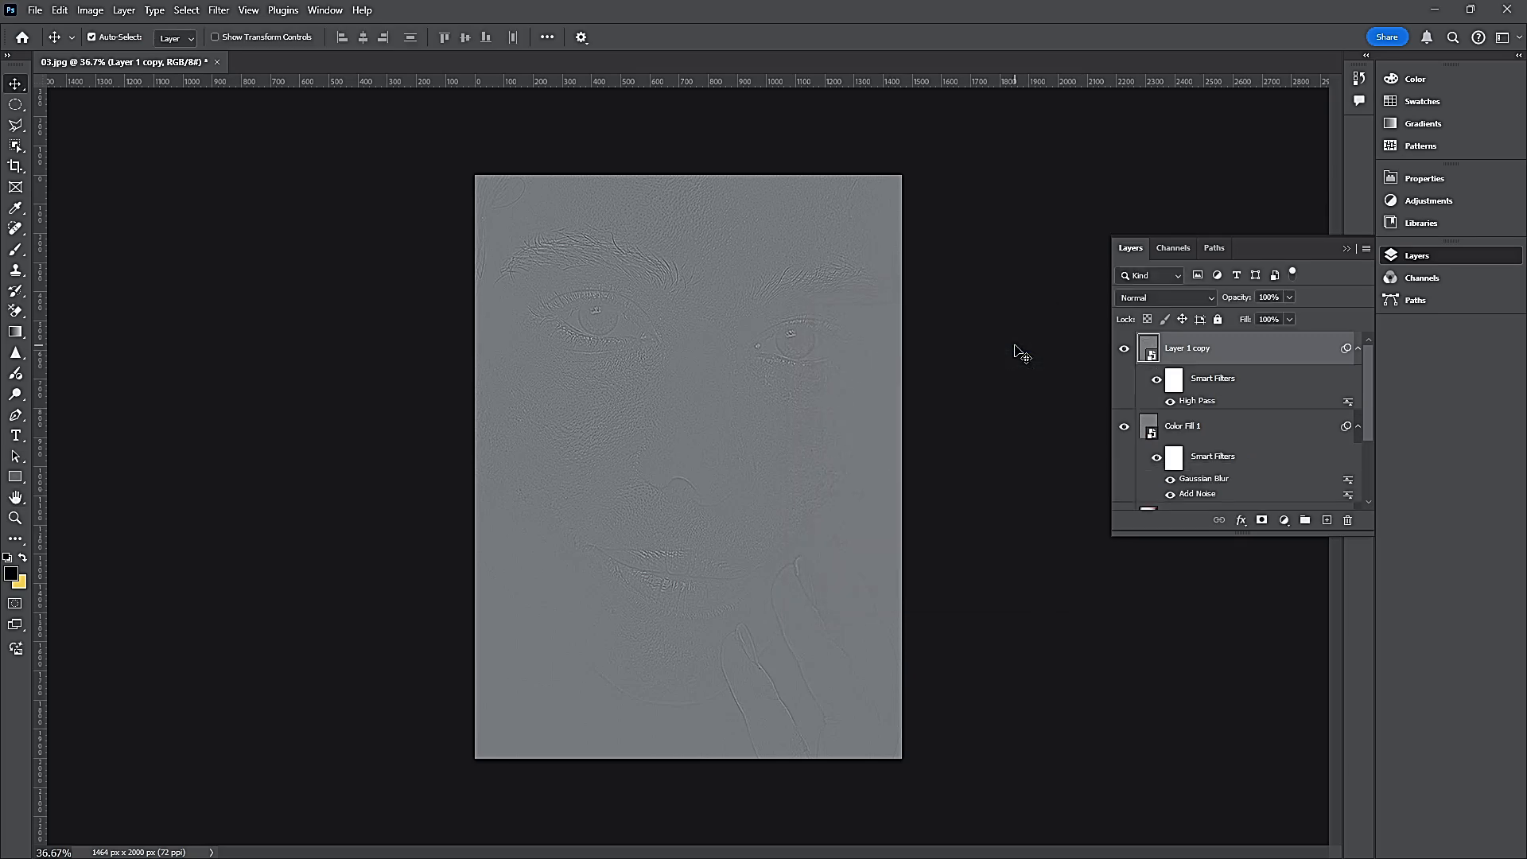
Blend the High Pass layer in Vivid Light and group the retouching layers
click(1165, 298)
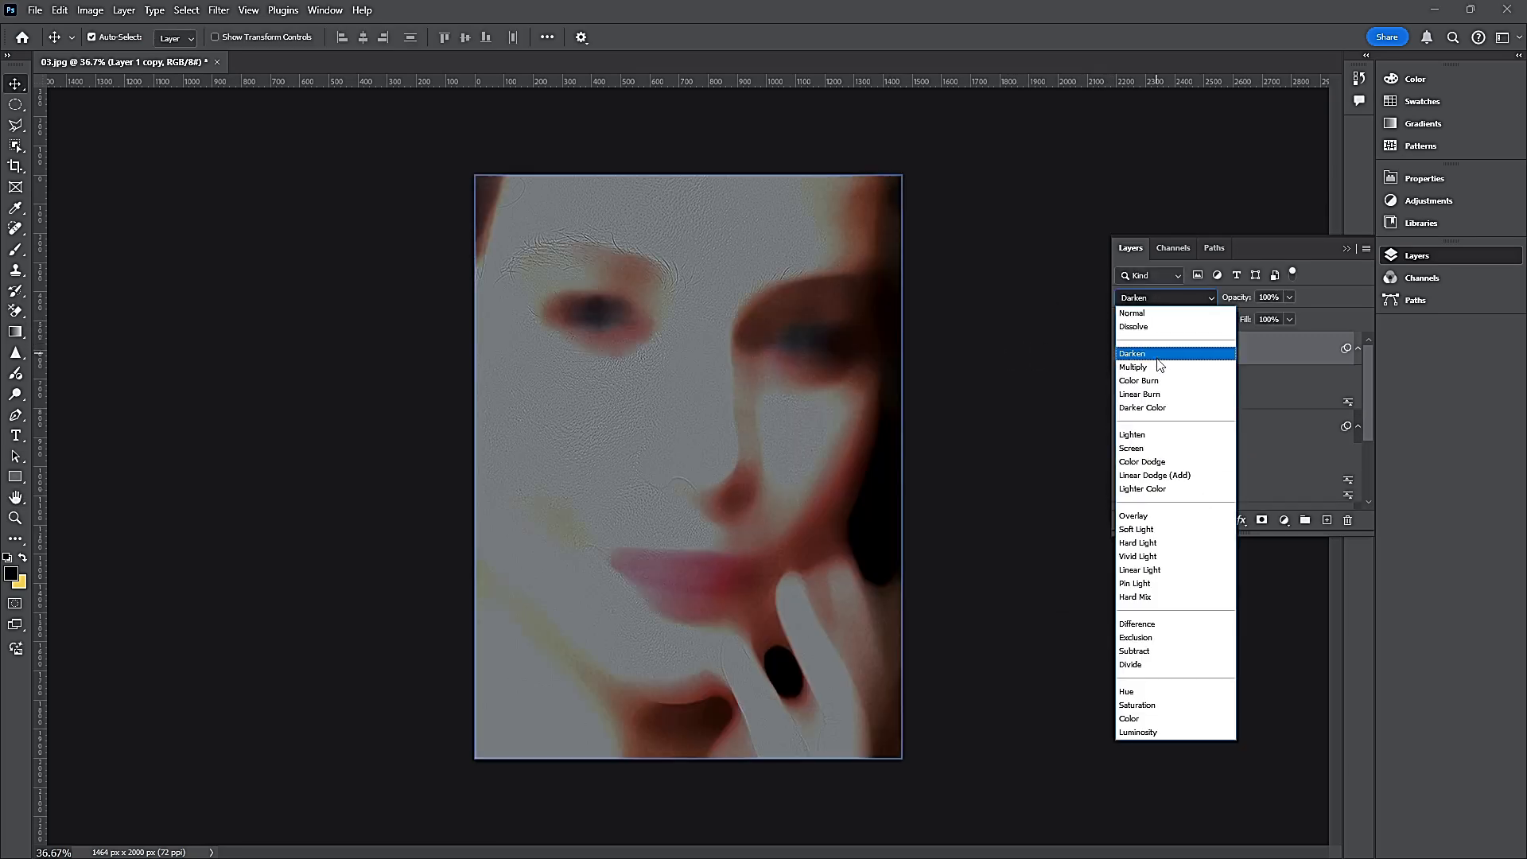
click(1137, 542)
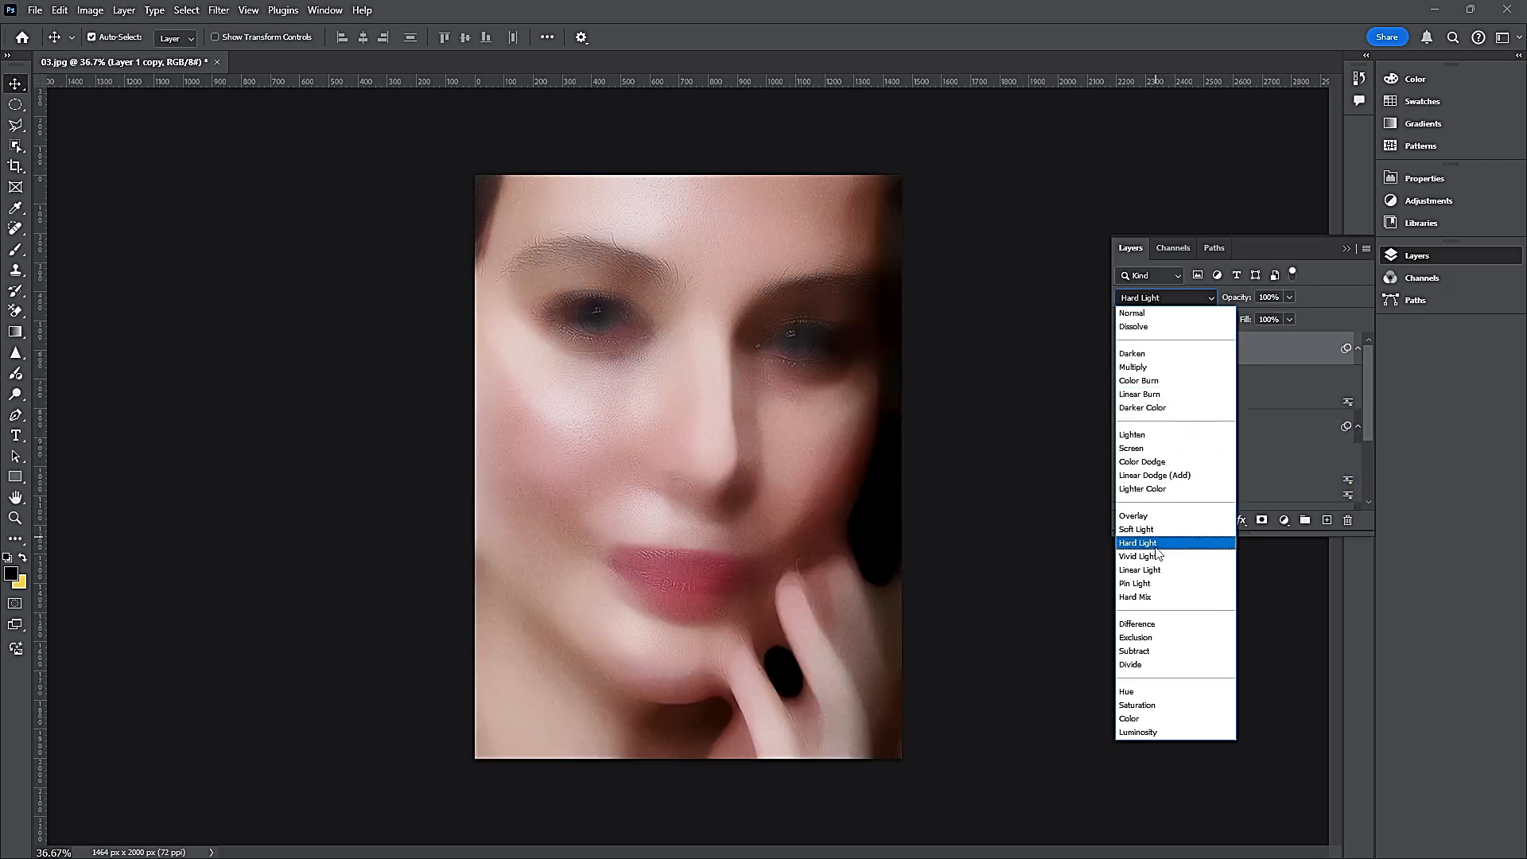
click(1138, 556)
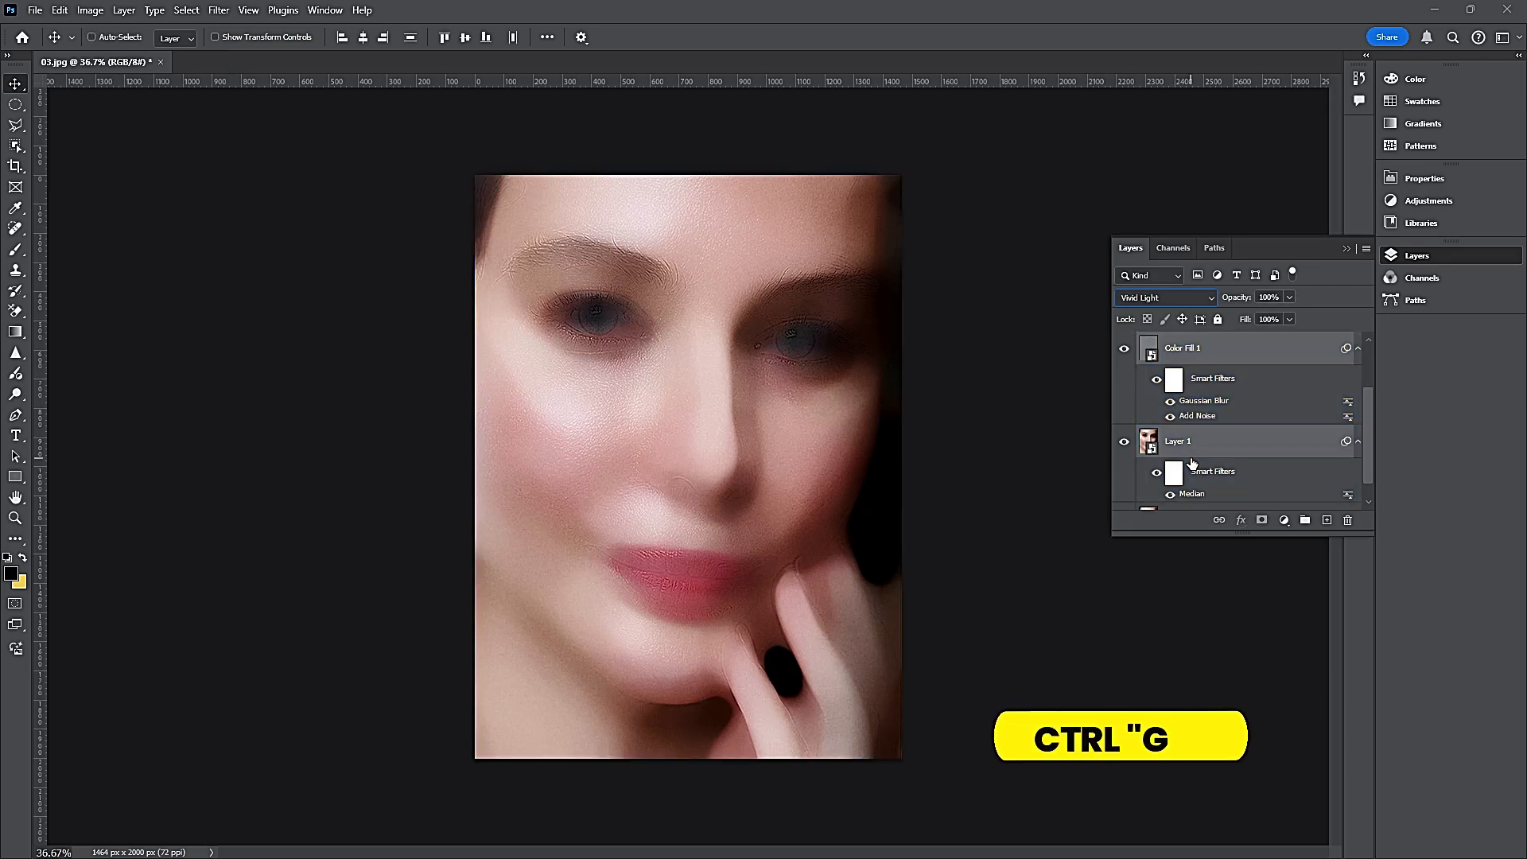
key(ctrl+g)
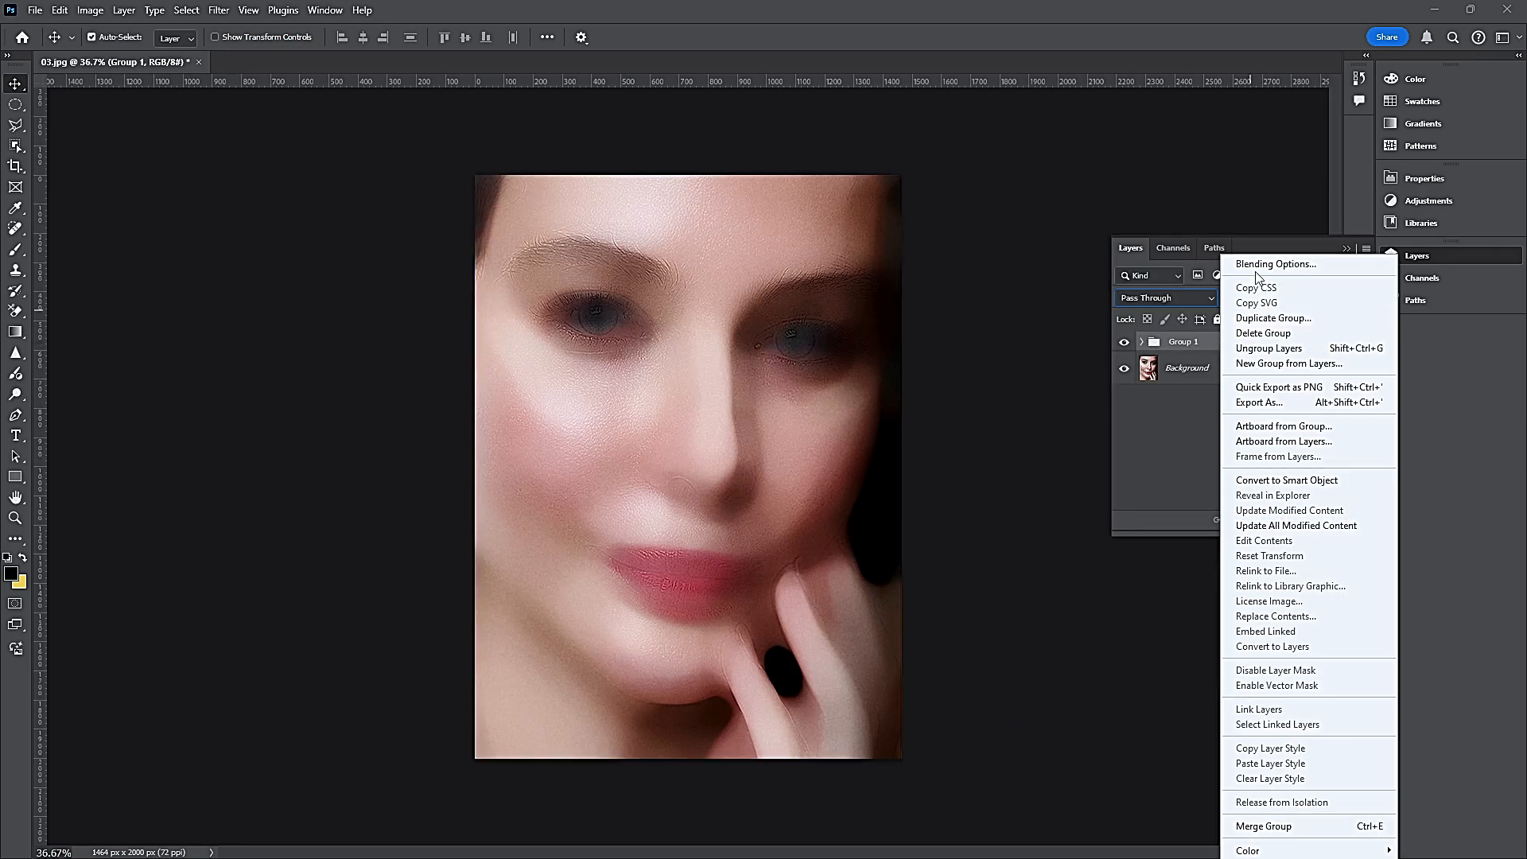
In Group 1's Blend If, split the Underlying Layer white slider to about 169
click(1276, 264)
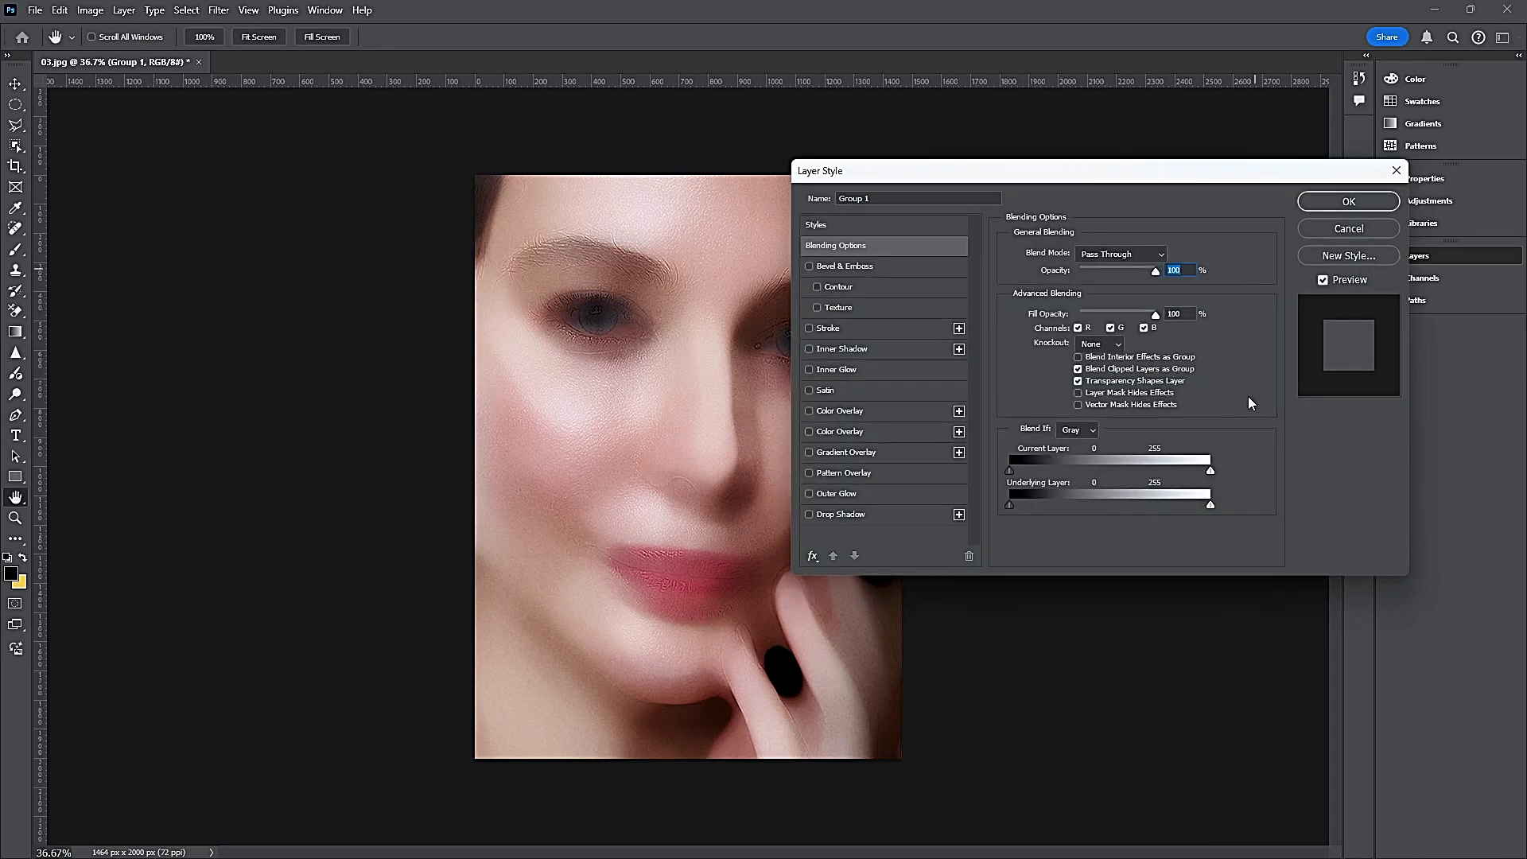
drag(1211, 504, 1186, 504)
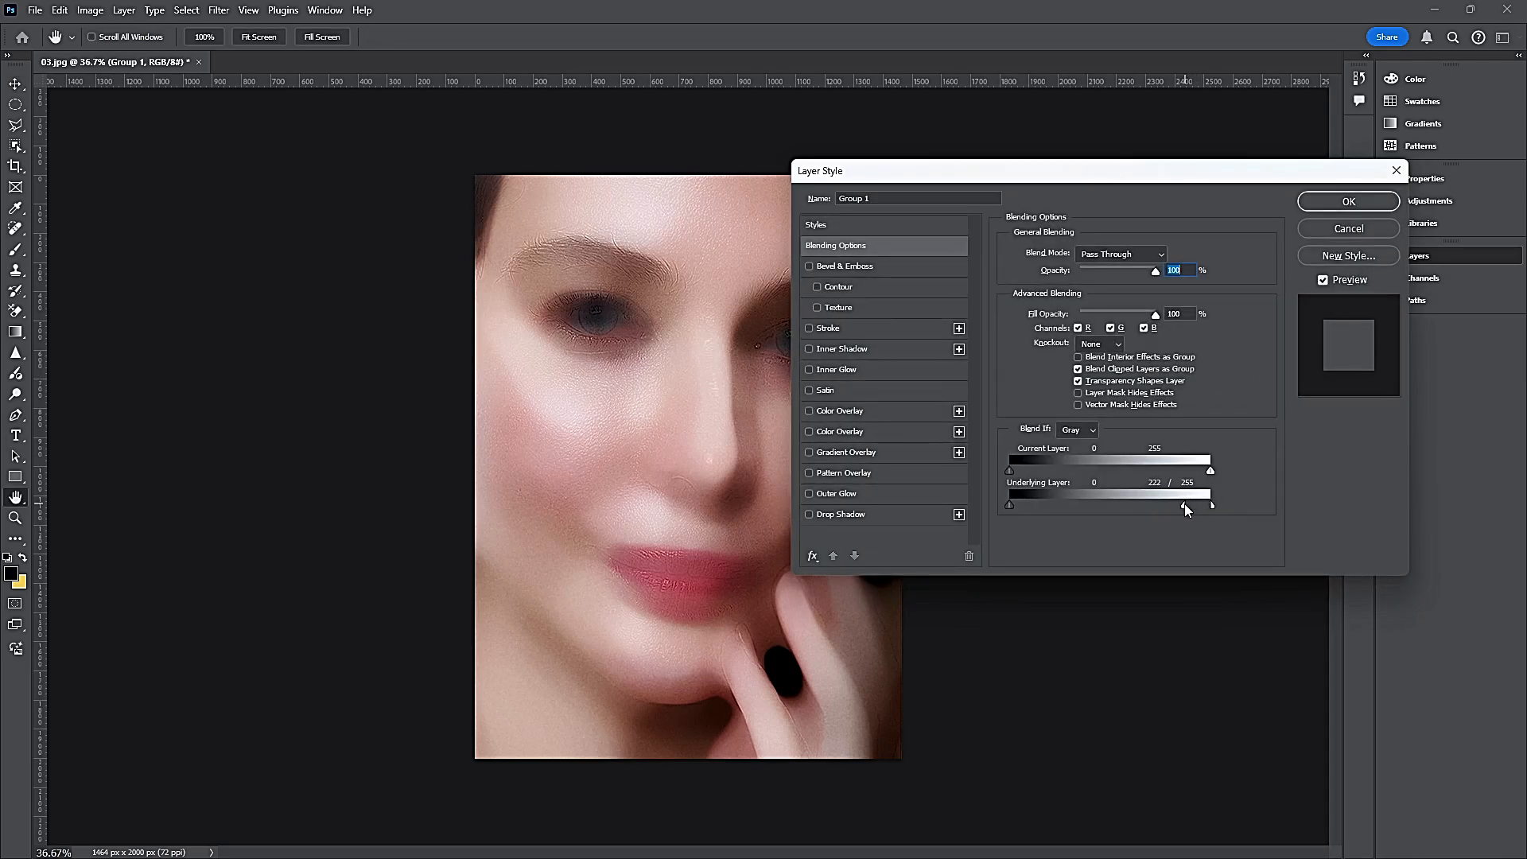
drag(1211, 505, 1172, 504)
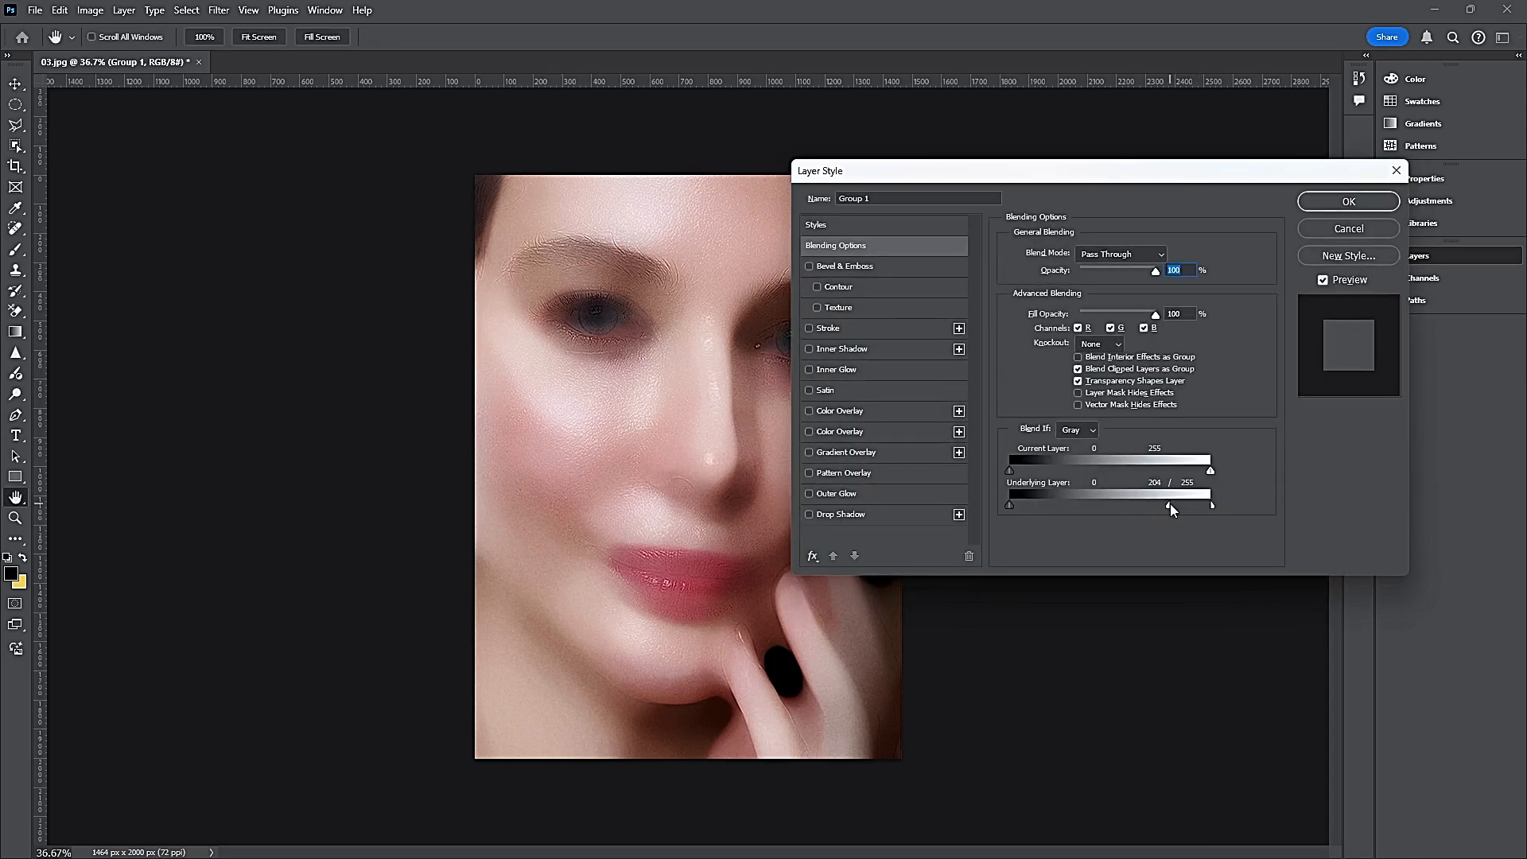
drag(1211, 505, 1208, 504)
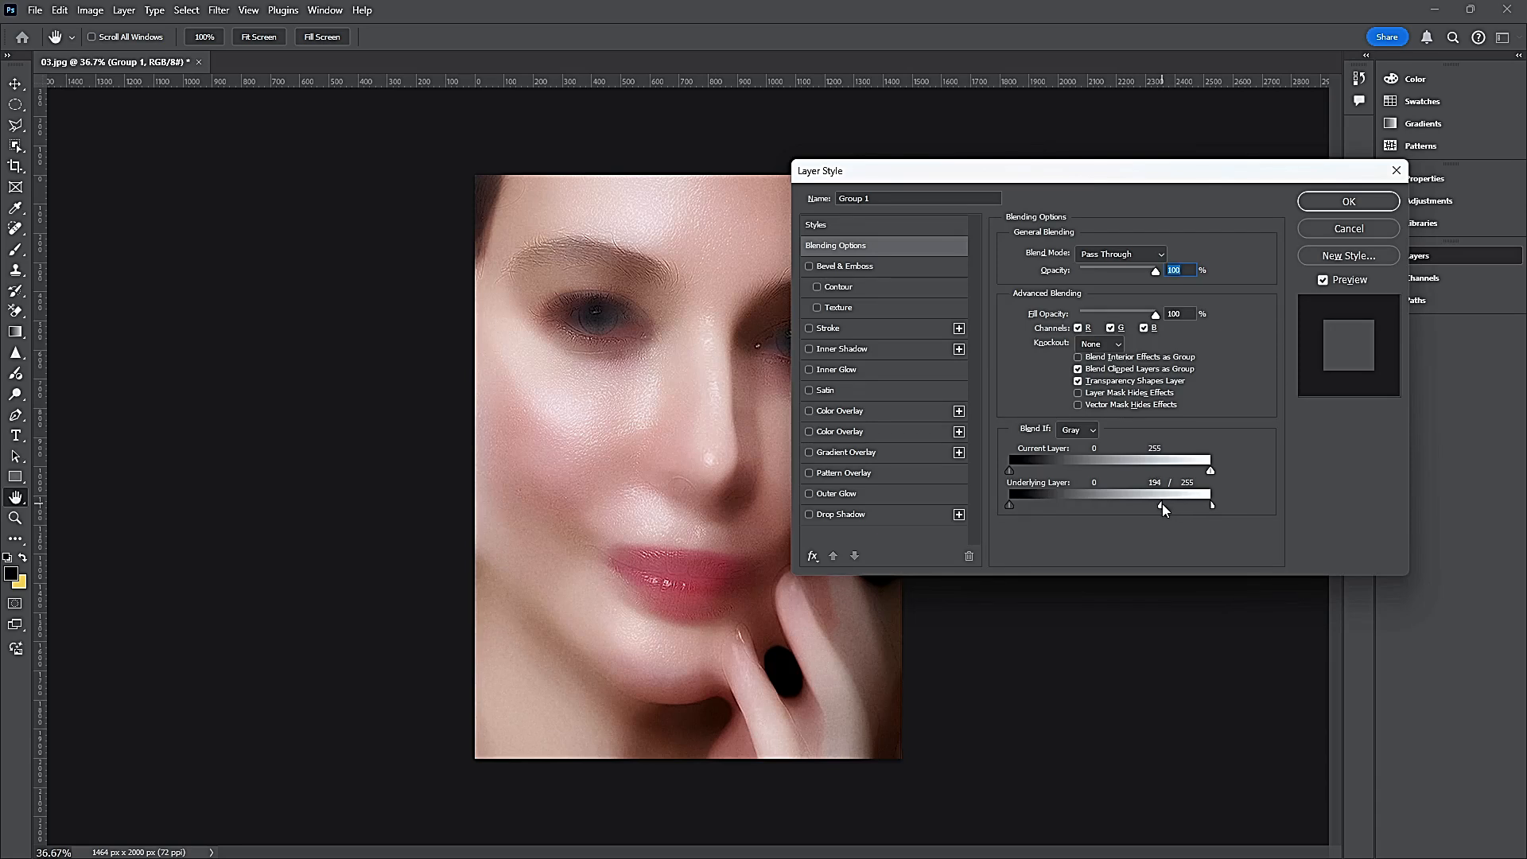
drag(1212, 506, 1147, 507)
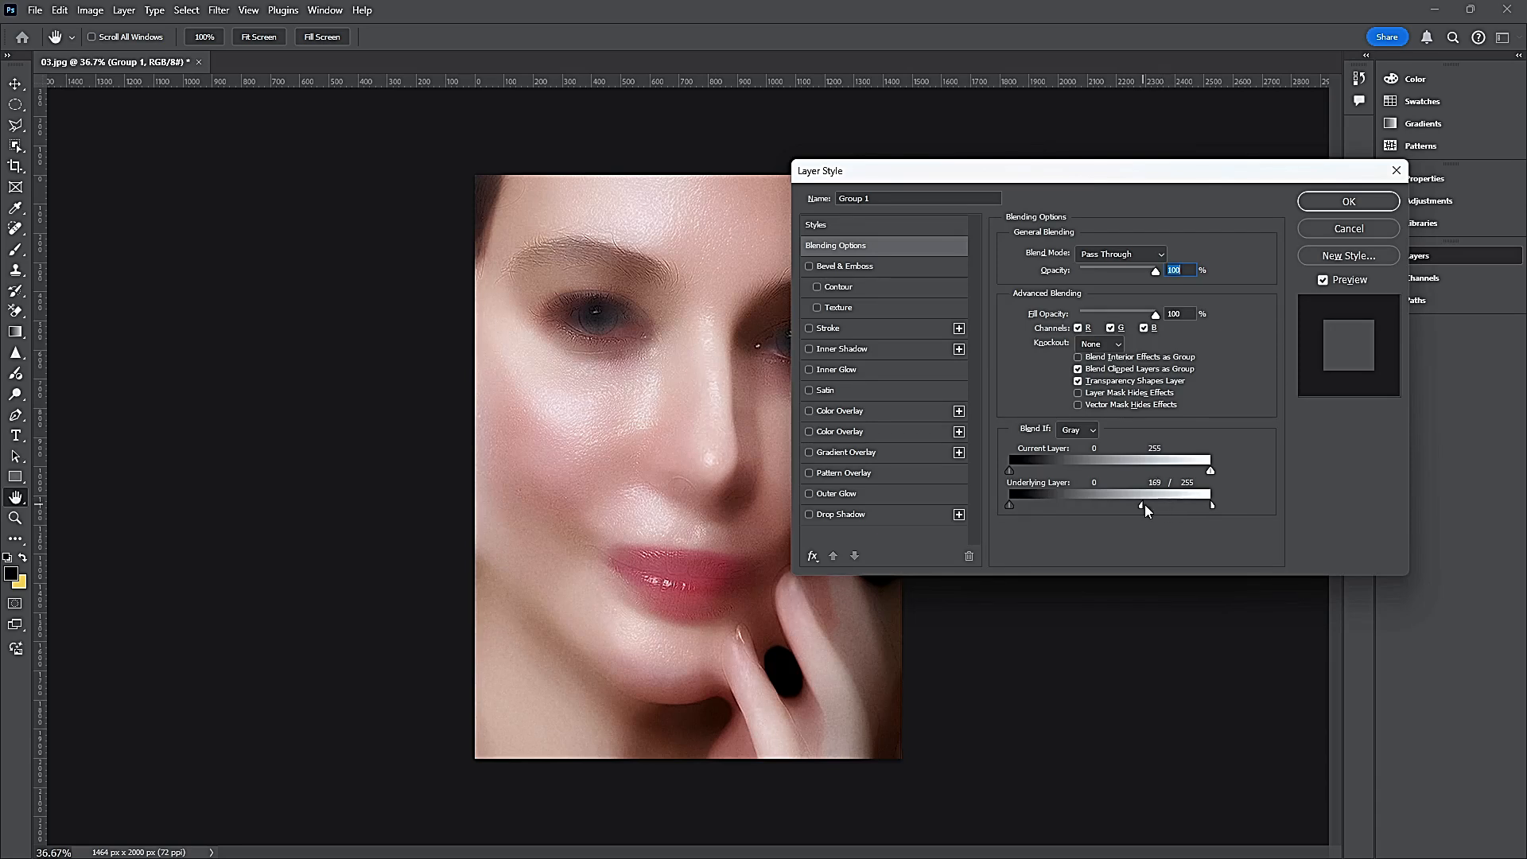
drag(1142, 504, 1115, 505)
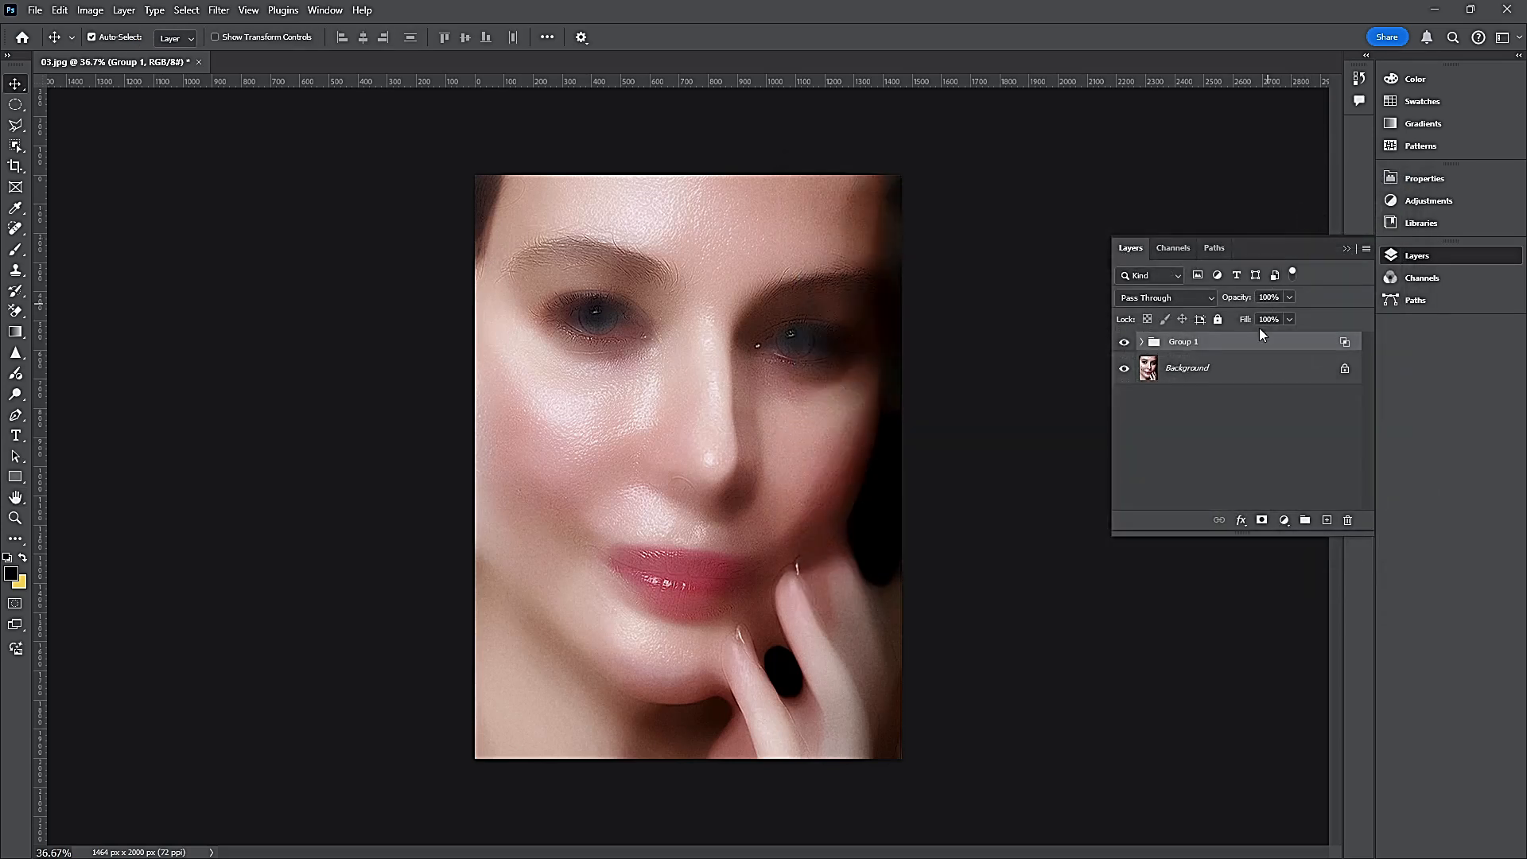
Add a black layer mask to Group 1 and pick white as the foreground colour
click(1261, 519)
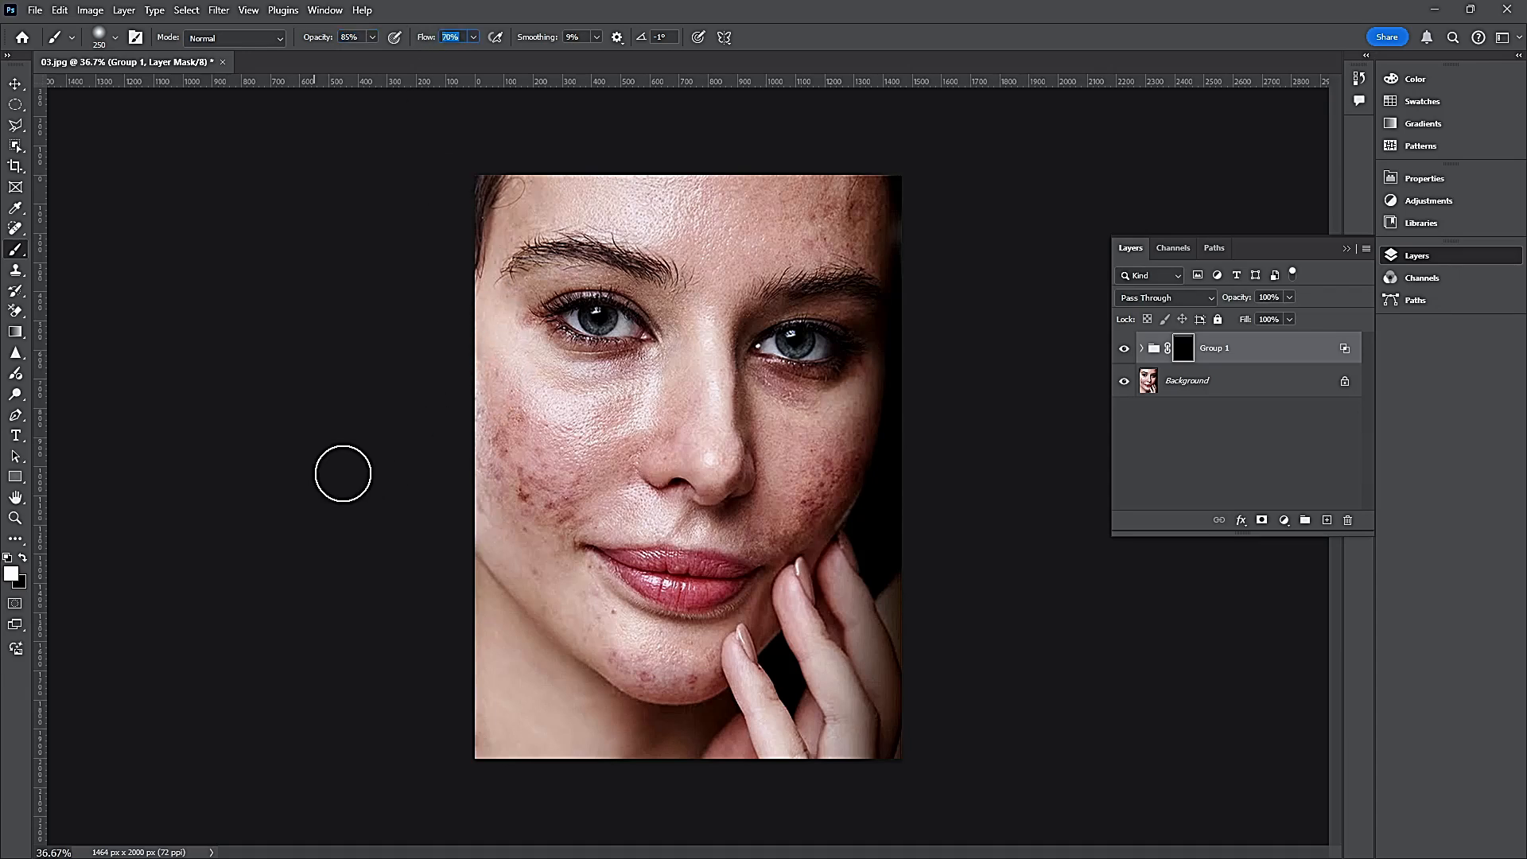
click(8, 573)
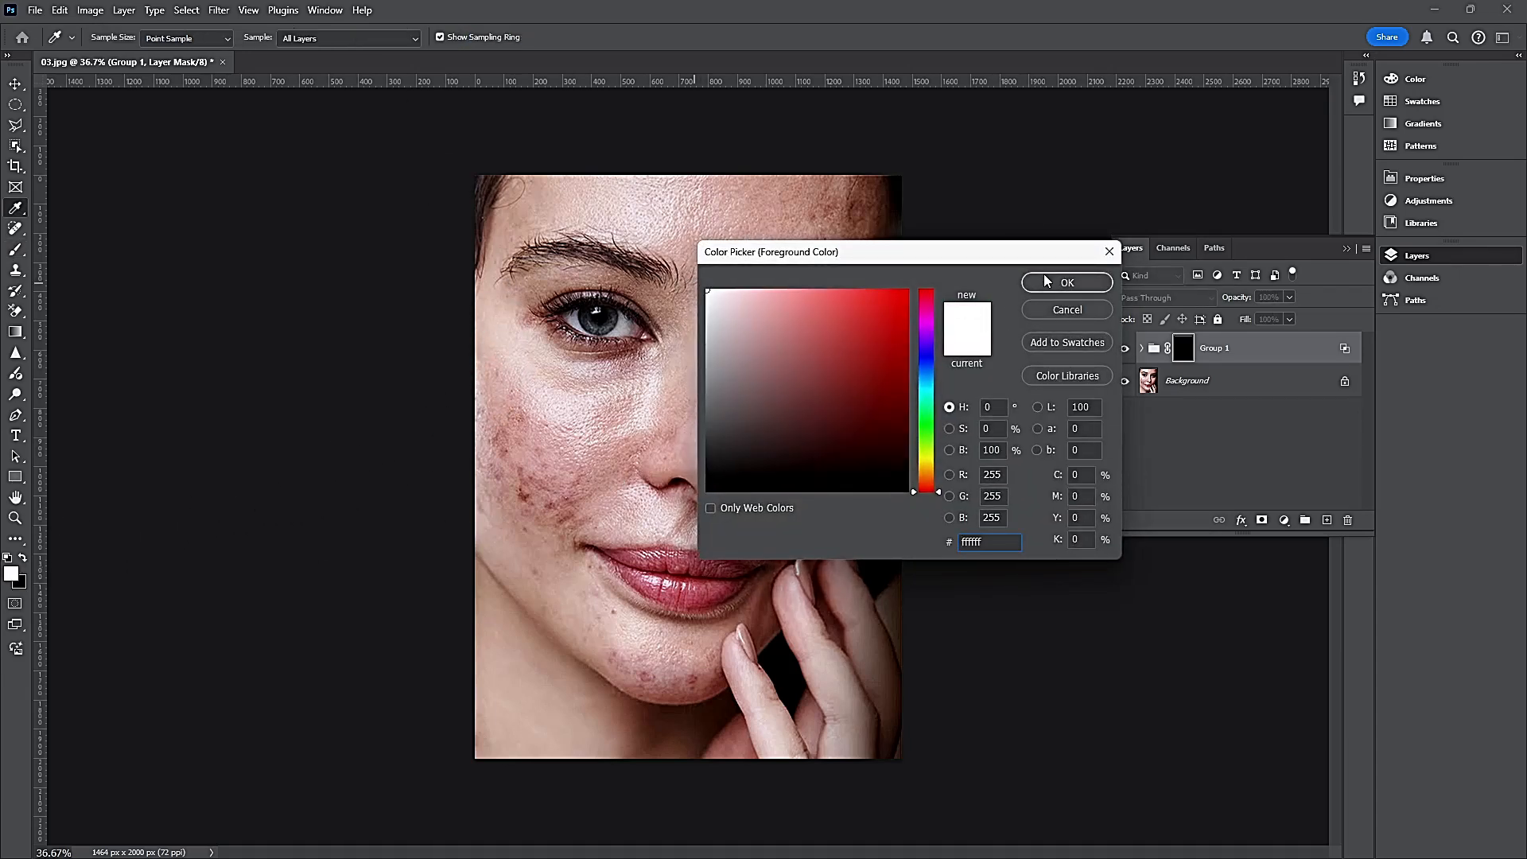
Confirm white and paint the mask over the left cheek, mouth, right cheek and forehead
click(1066, 282)
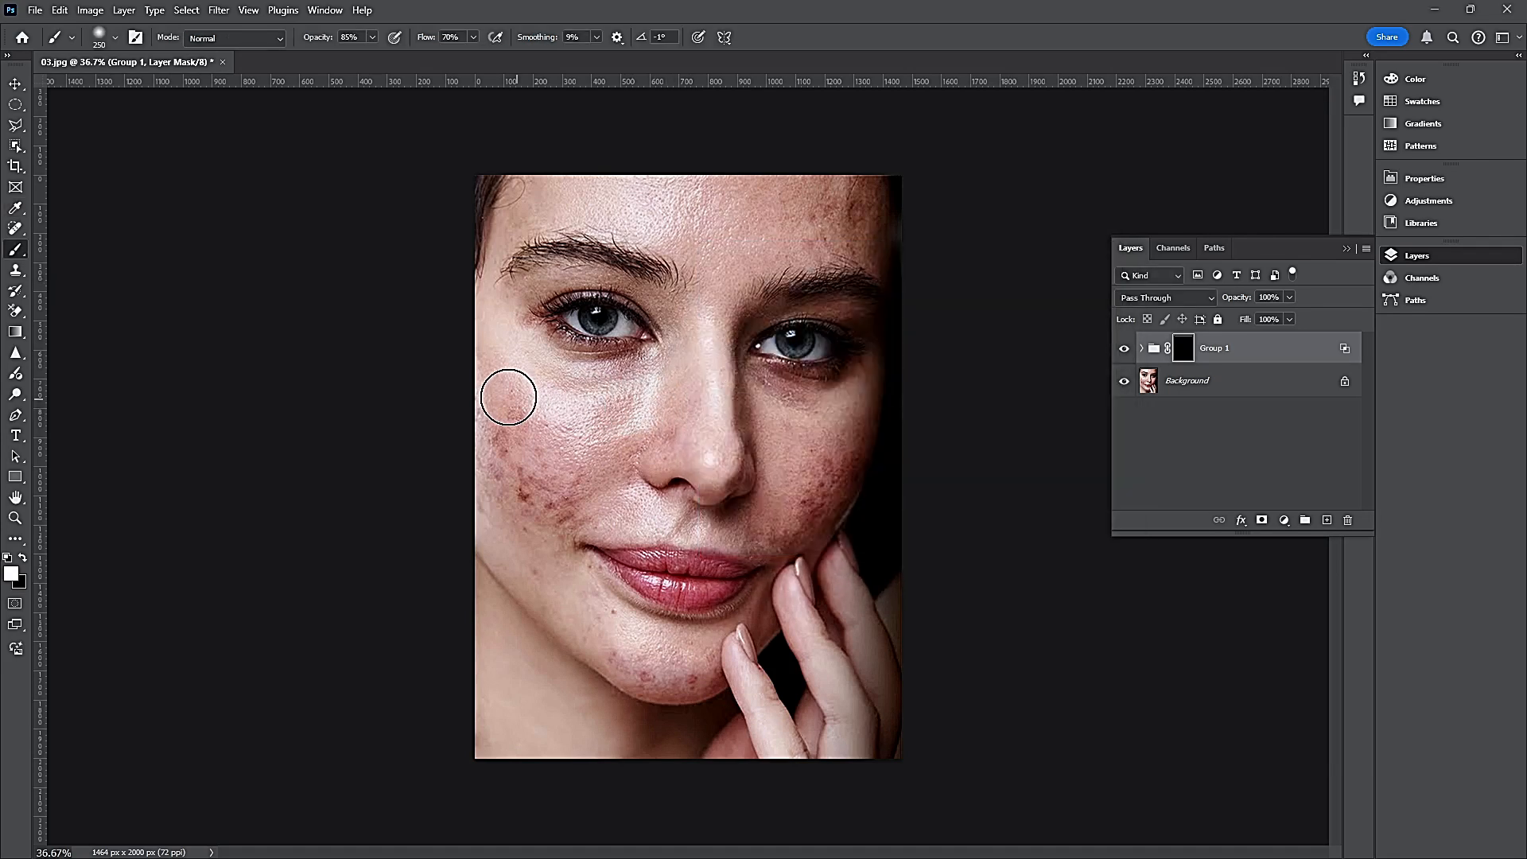
drag(507, 398, 548, 535)
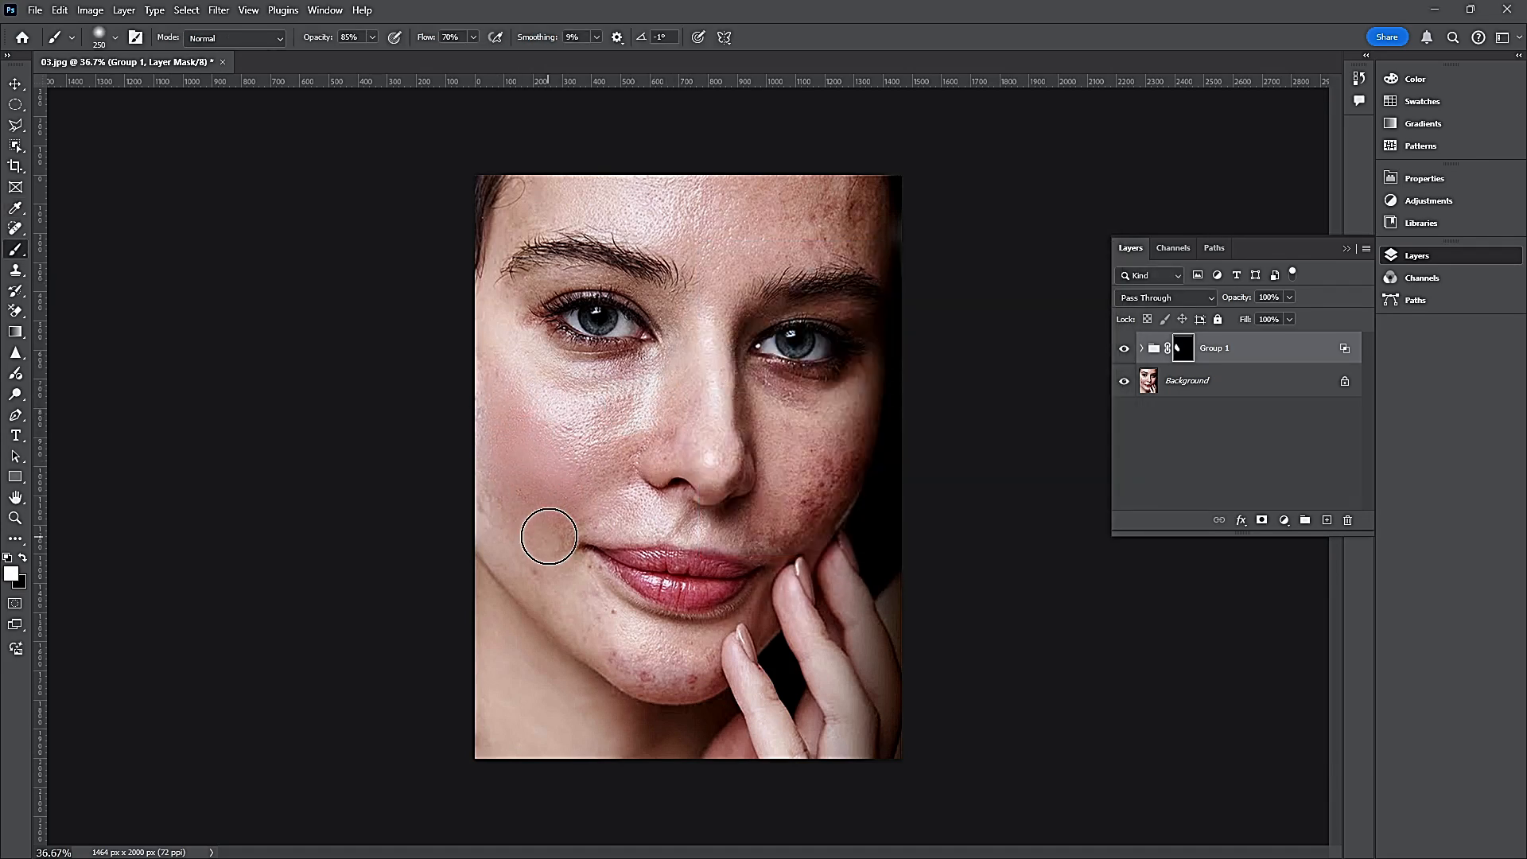
drag(548, 537, 804, 404)
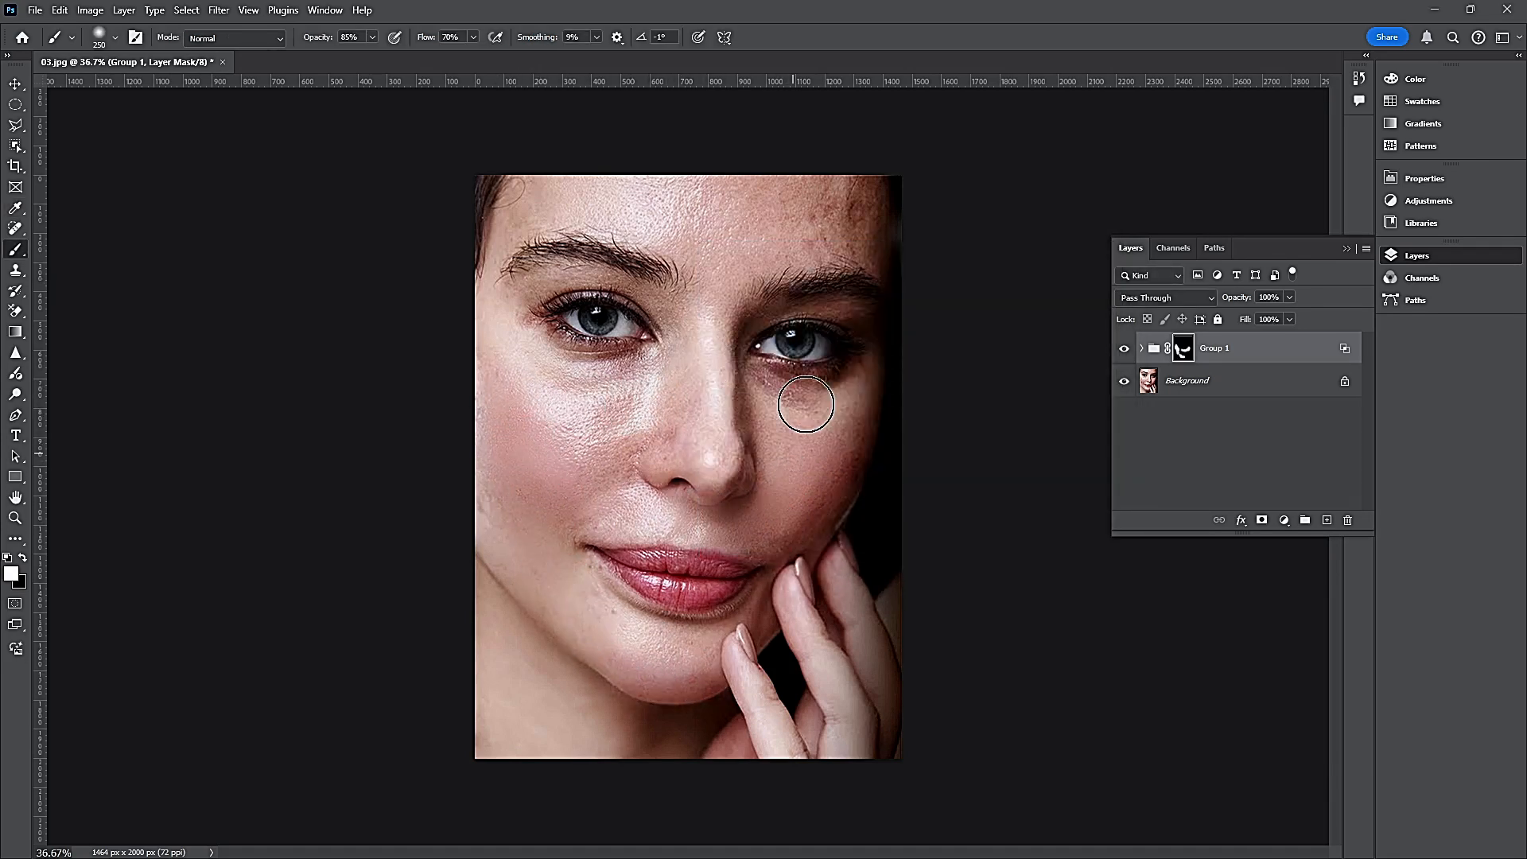
drag(806, 404, 855, 229)
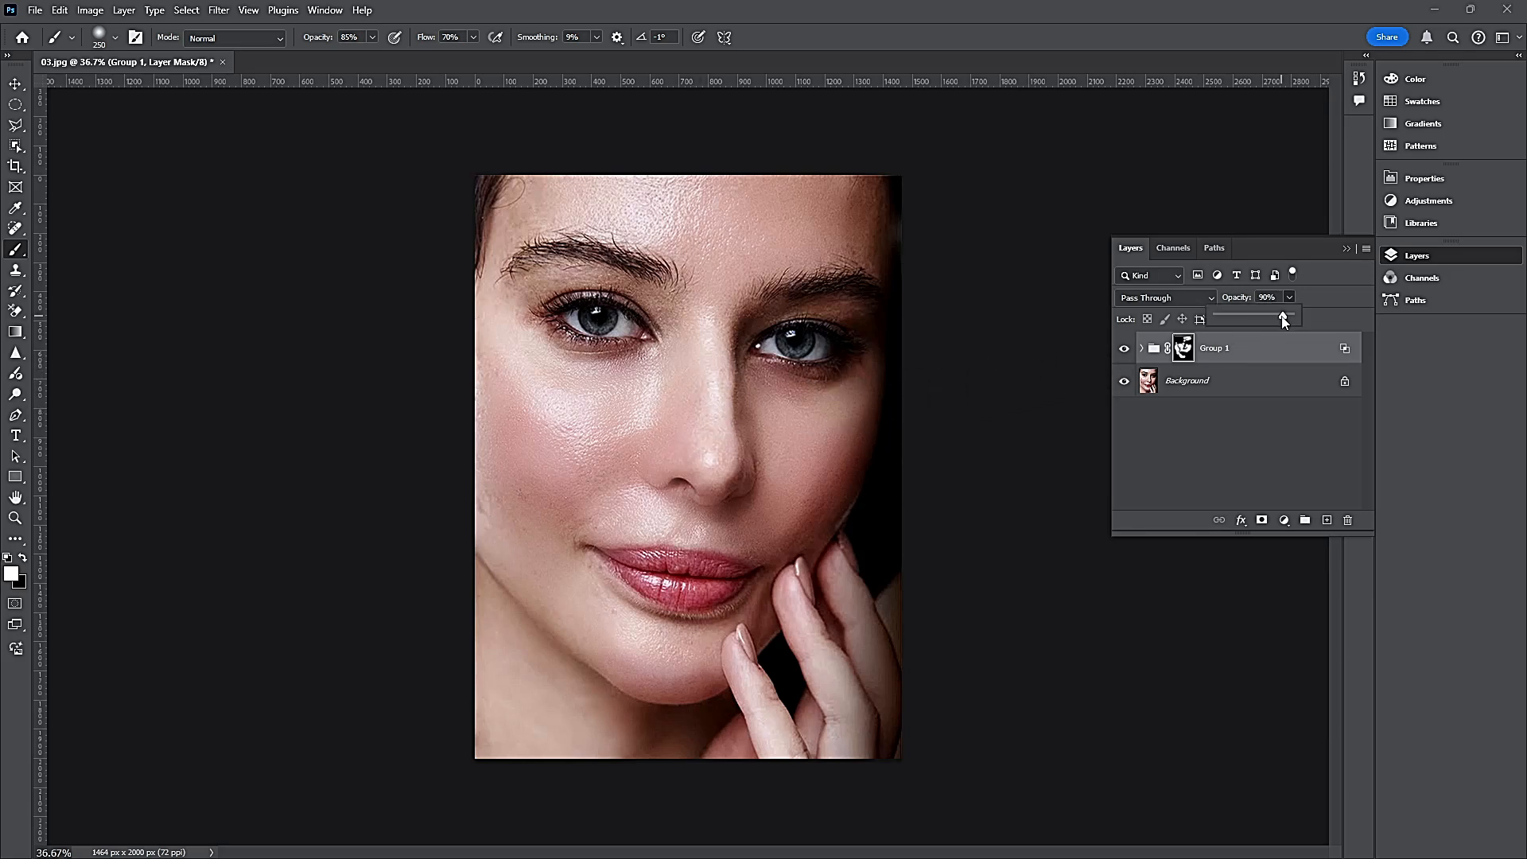
Lower Group 1's opacity to 90% and collapse the Layers panel
drag(1266, 297, 1263, 297)
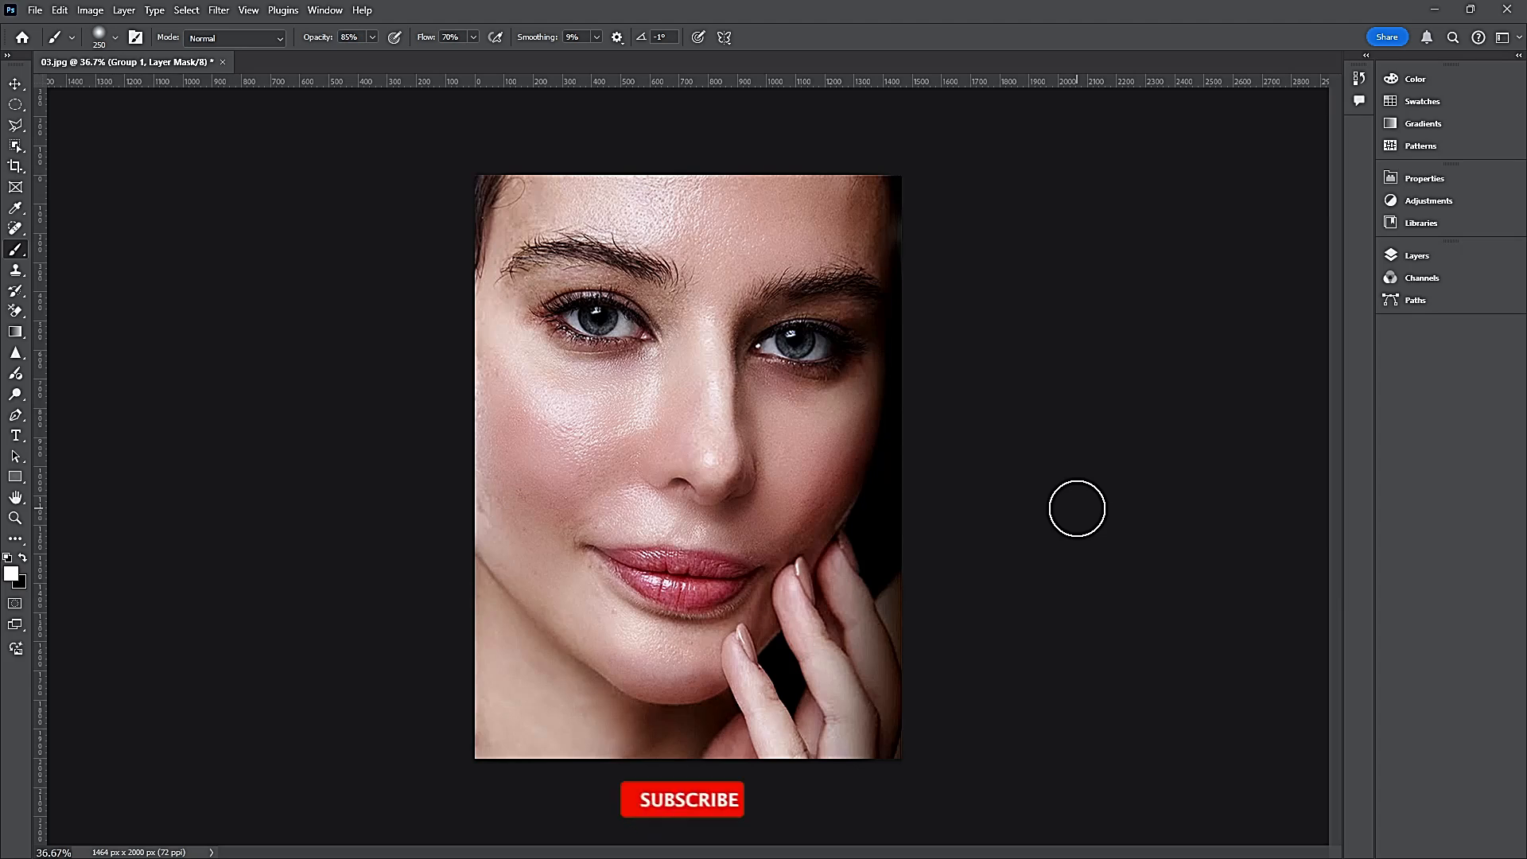
click(683, 799)
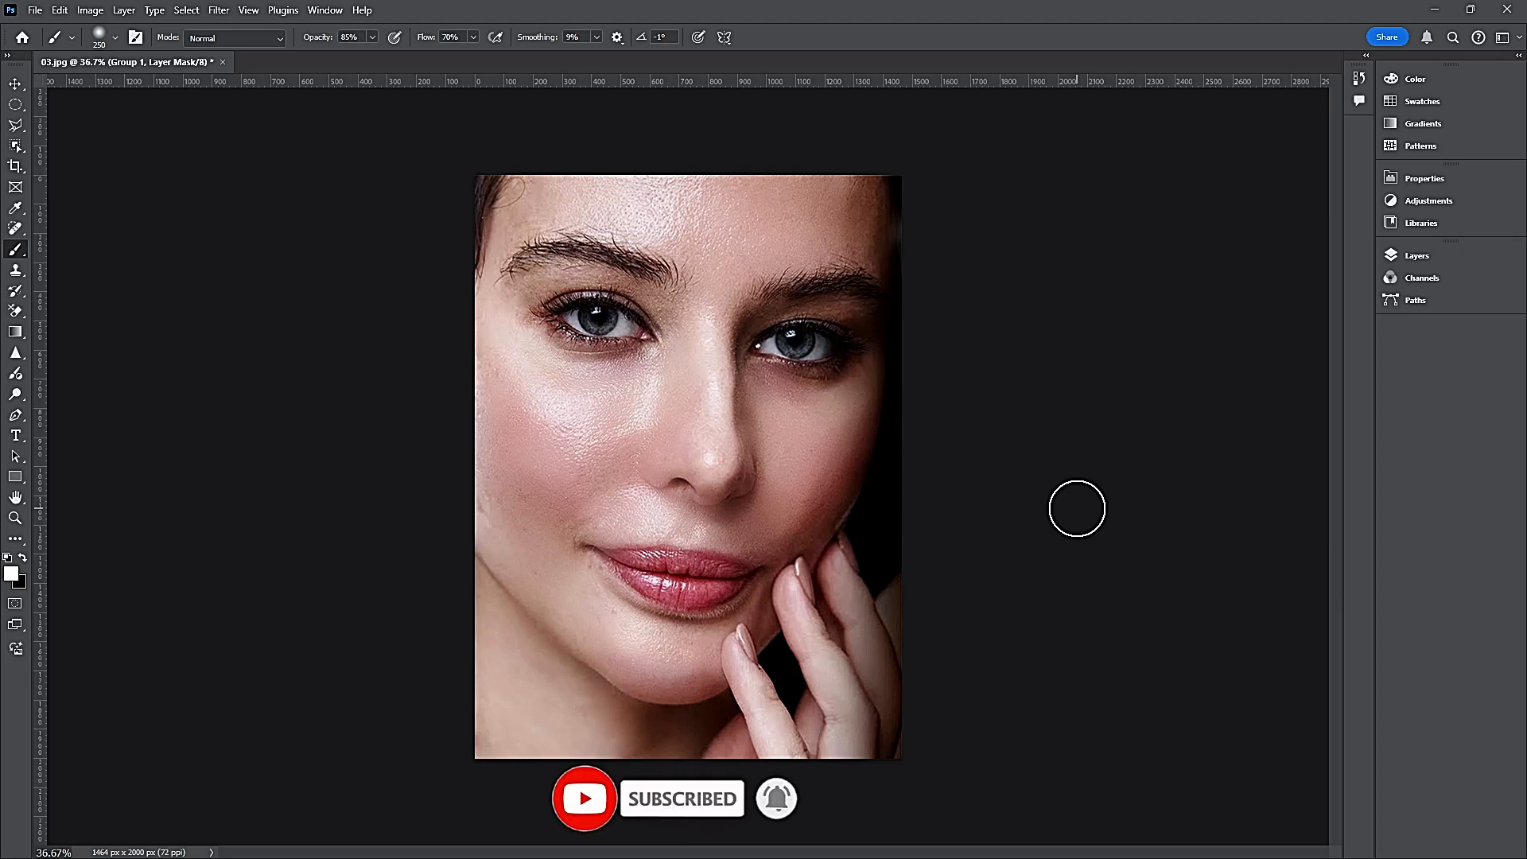